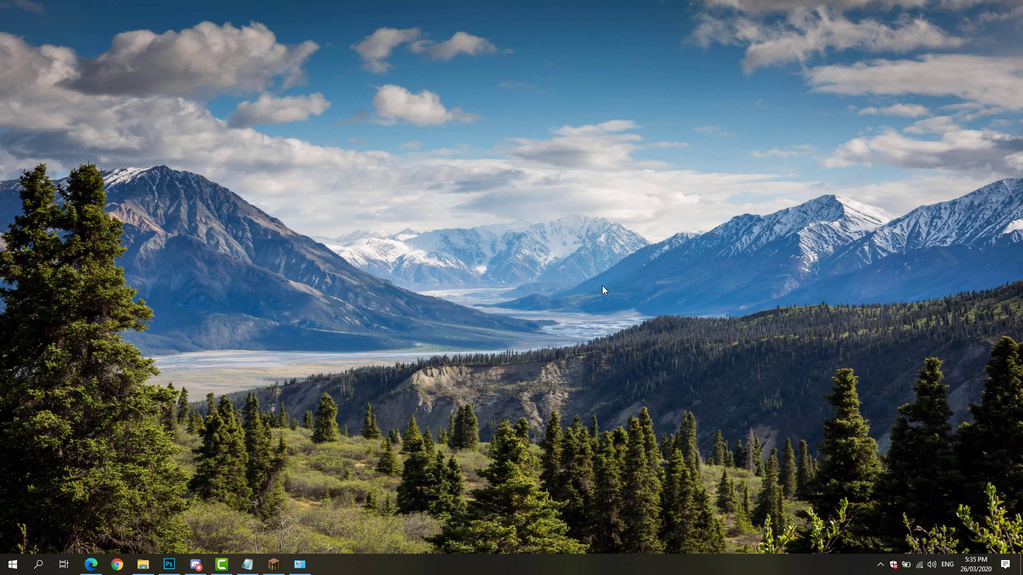
pyautogui.moveTo(584, 286)
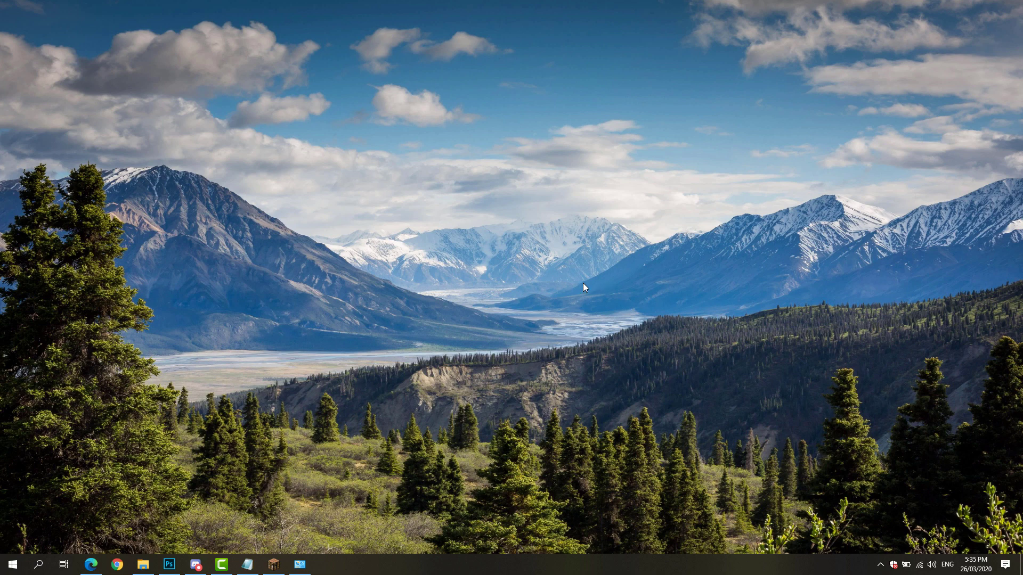
pyautogui.moveTo(93, 565)
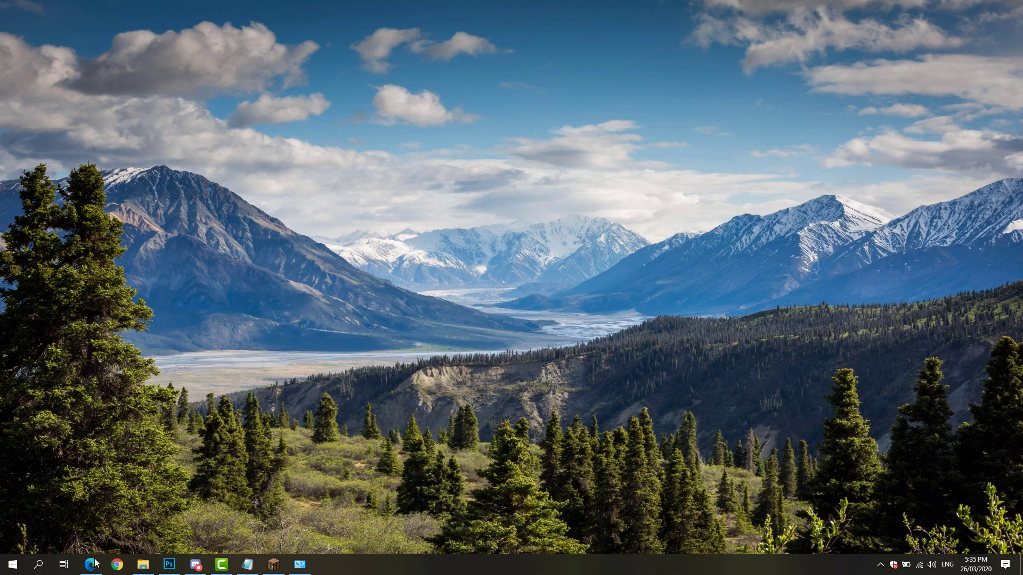
pyautogui.click(90, 565)
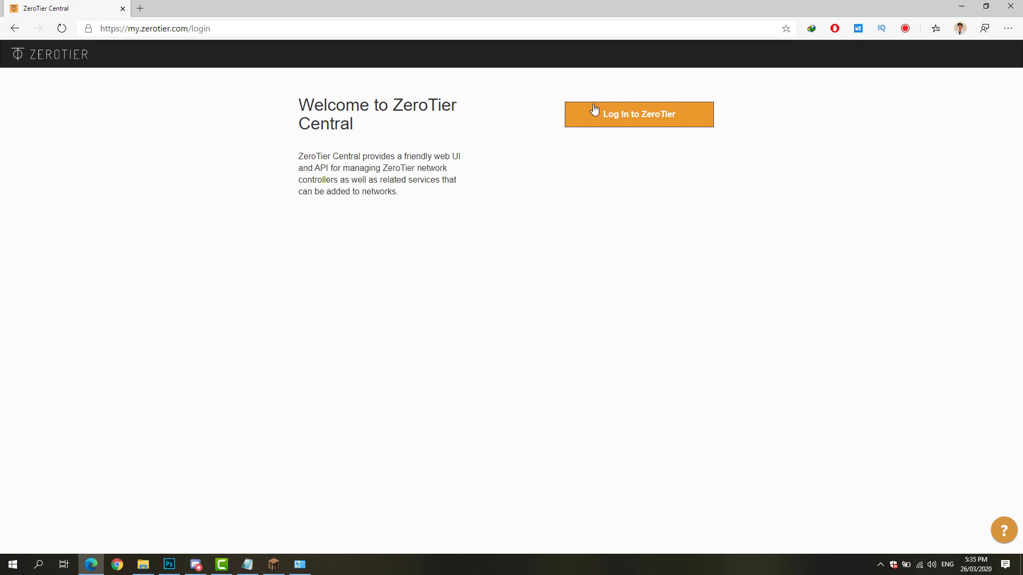
pyautogui.click(640, 114)
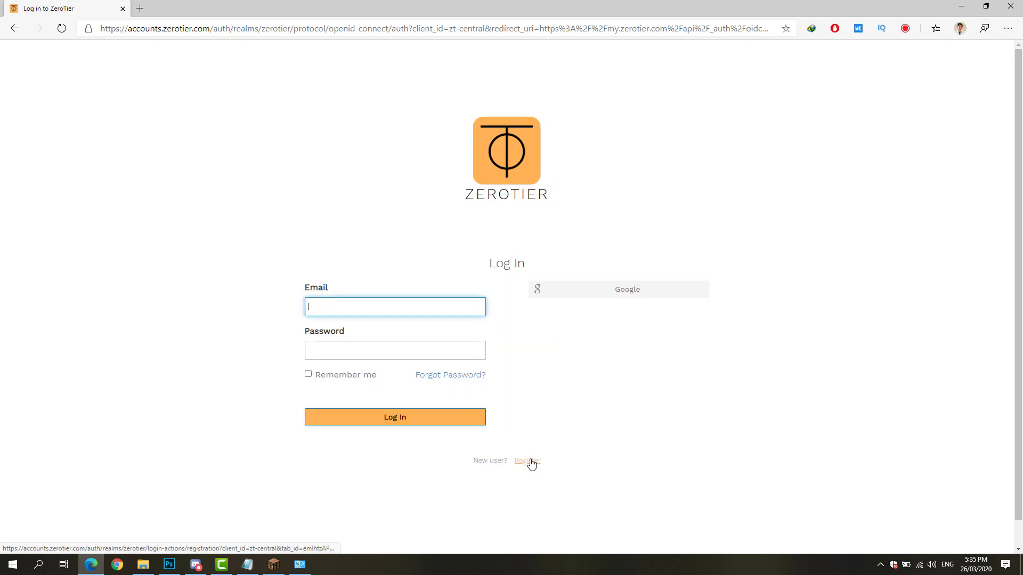
pyautogui.moveTo(554, 398)
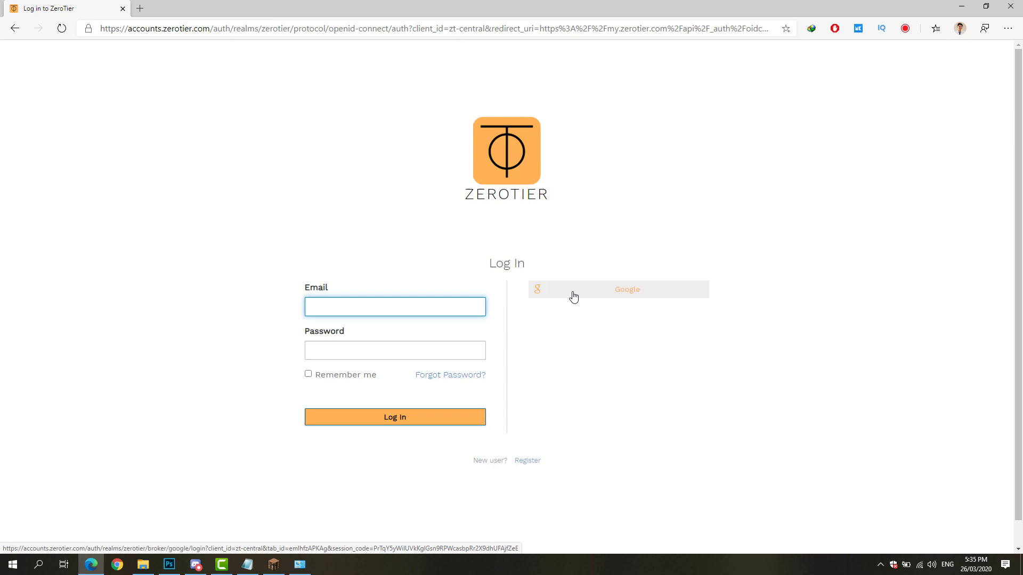
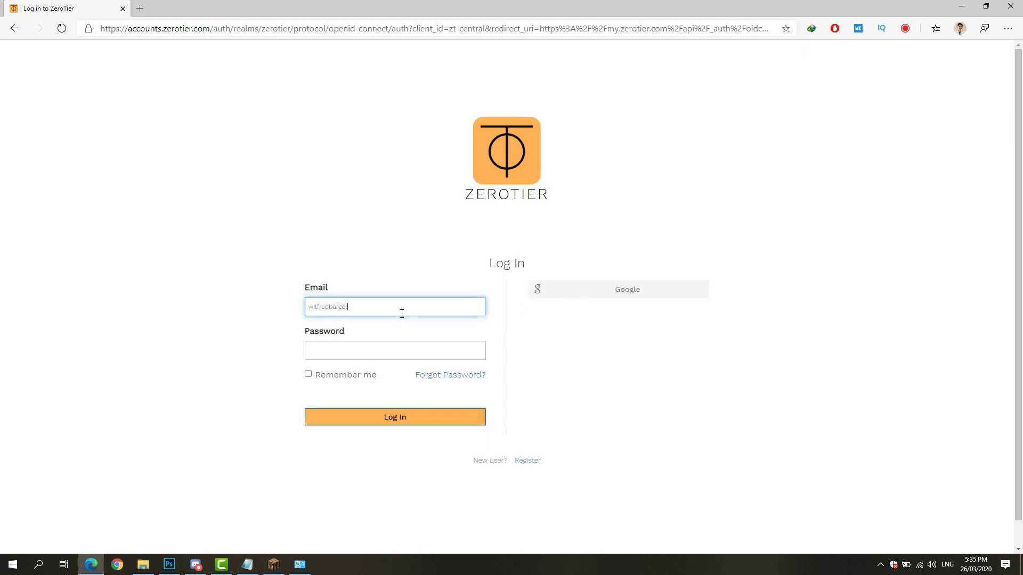
pyautogui.click(394, 351)
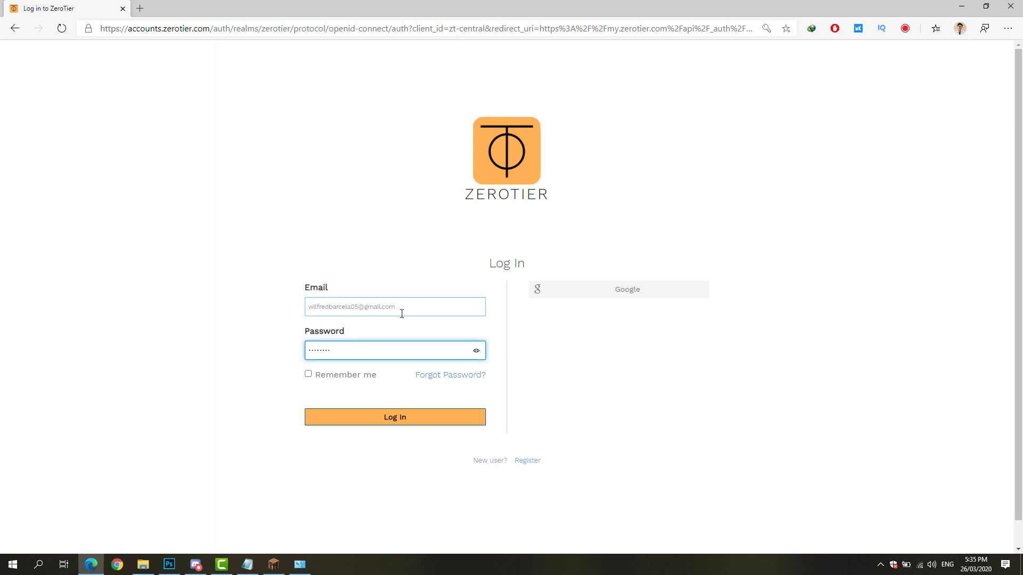
pyautogui.click(394, 418)
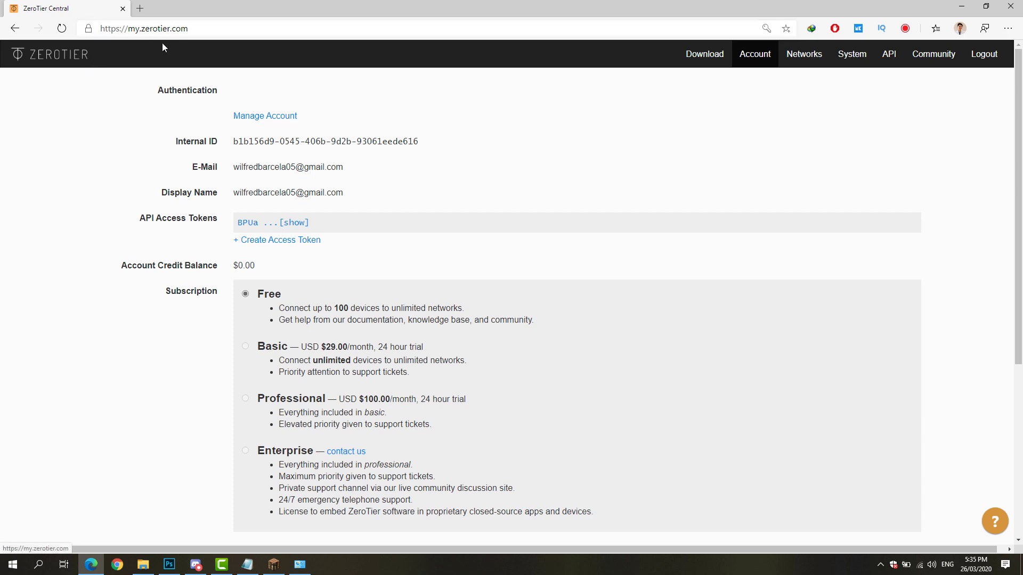
pyautogui.moveTo(699, 79)
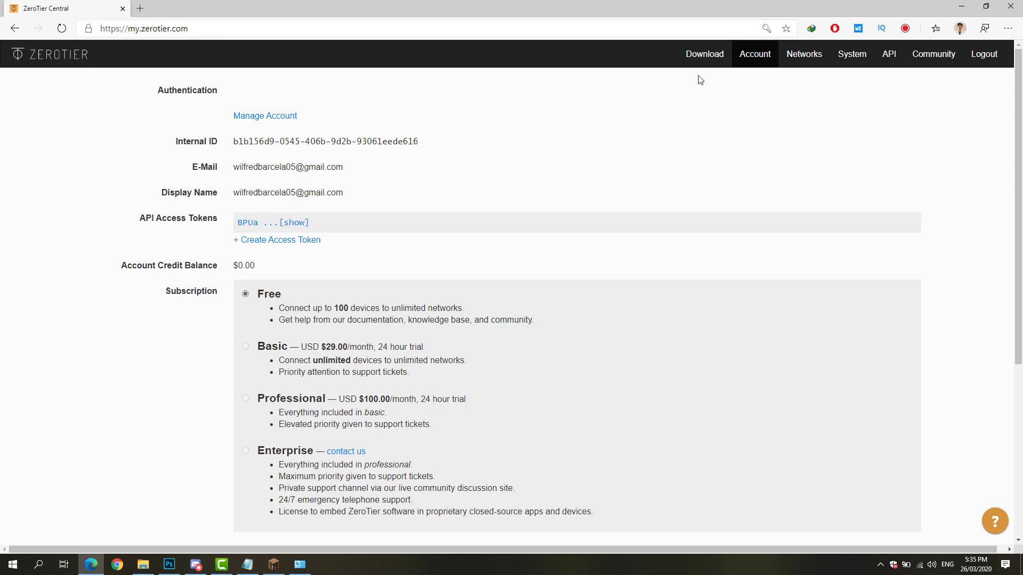
pyautogui.moveTo(699, 56)
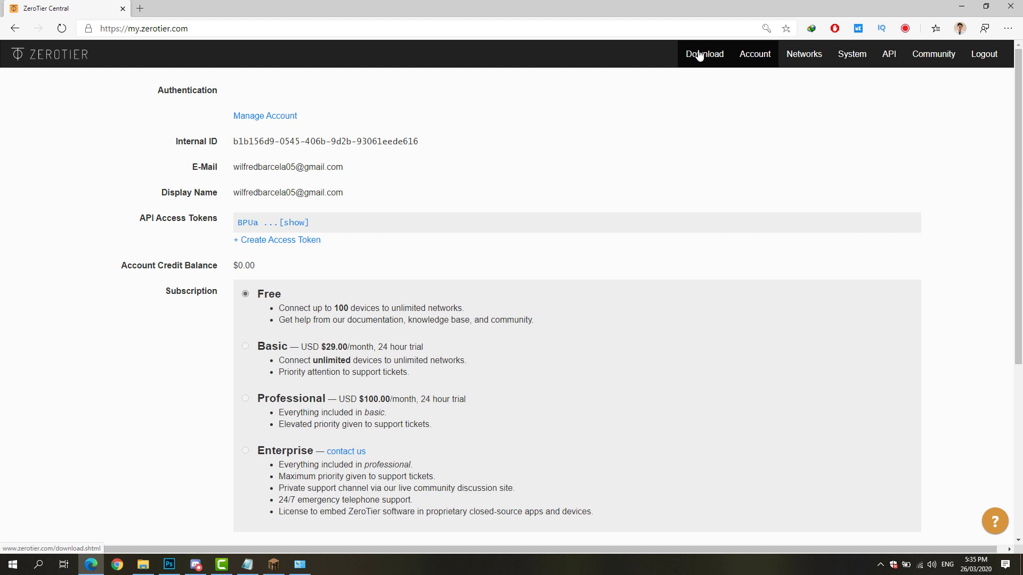
# - Open the Download link from the top navigation in a new browser tab
pyautogui.rightClick(701, 53)
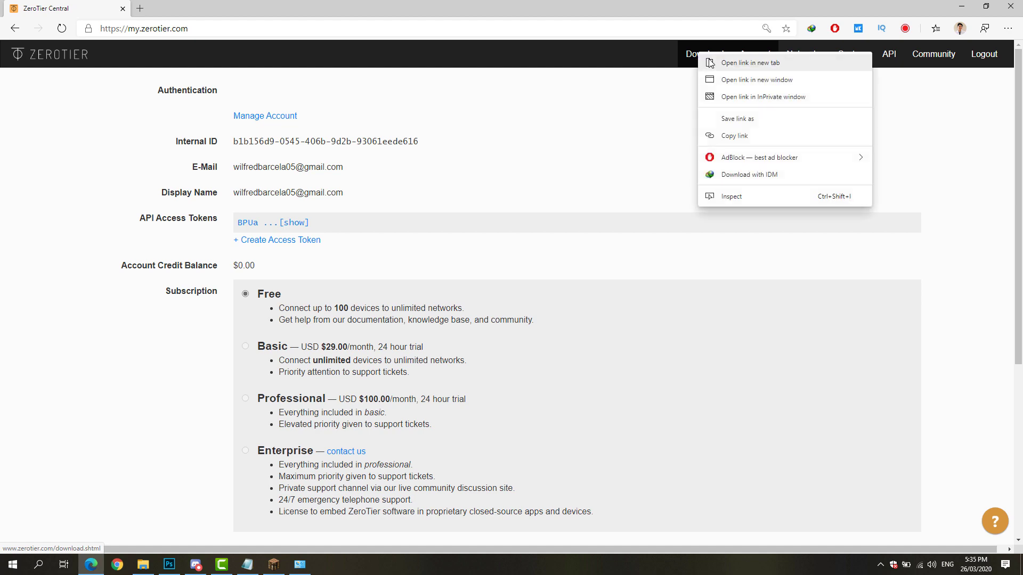
pyautogui.click(751, 63)
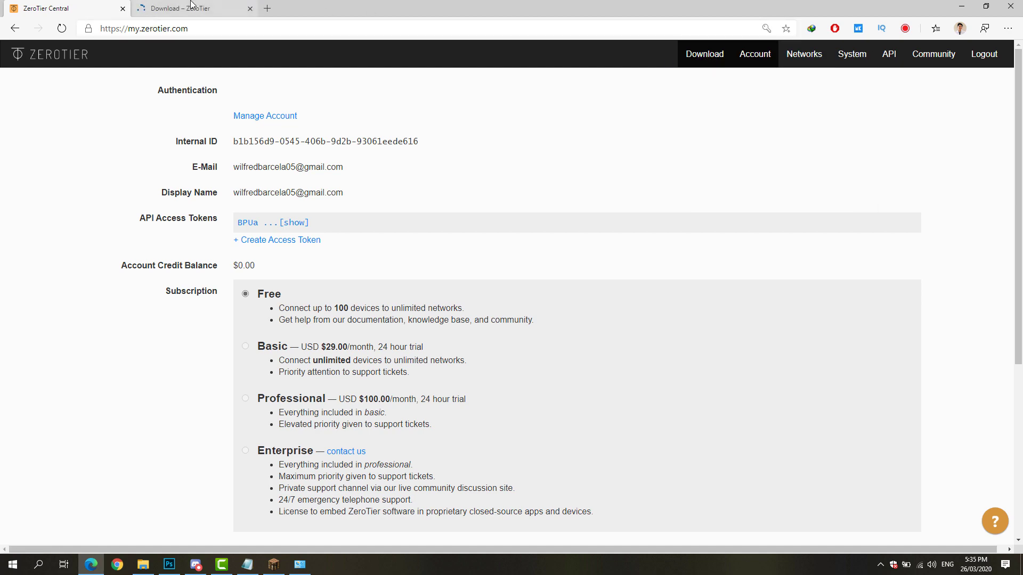
# - Download the Windows MSI Installer (x86/x64), launch it, then cancel the ZeroTier One setup
pyautogui.click(176, 8)
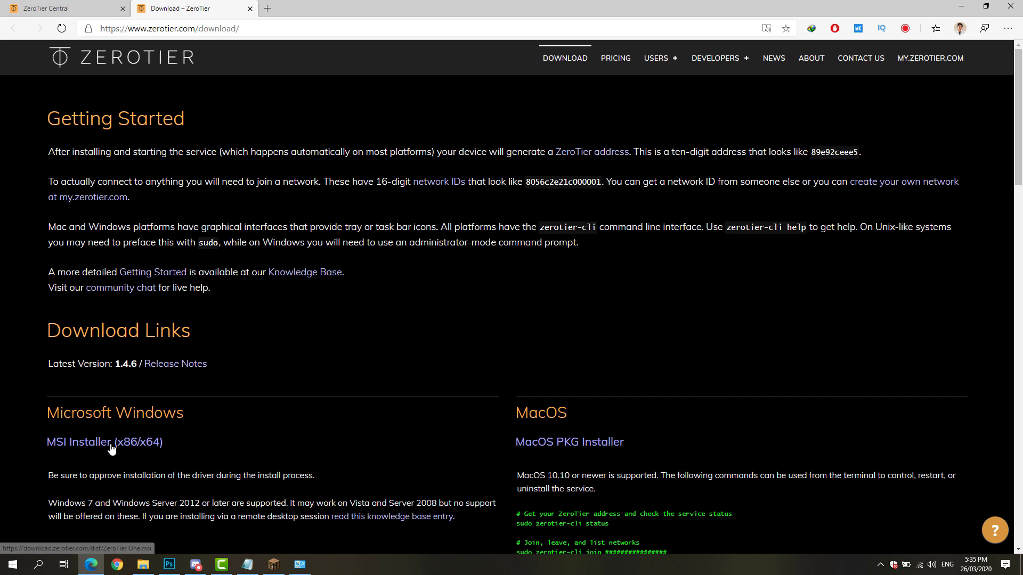
pyautogui.scroll(-3)
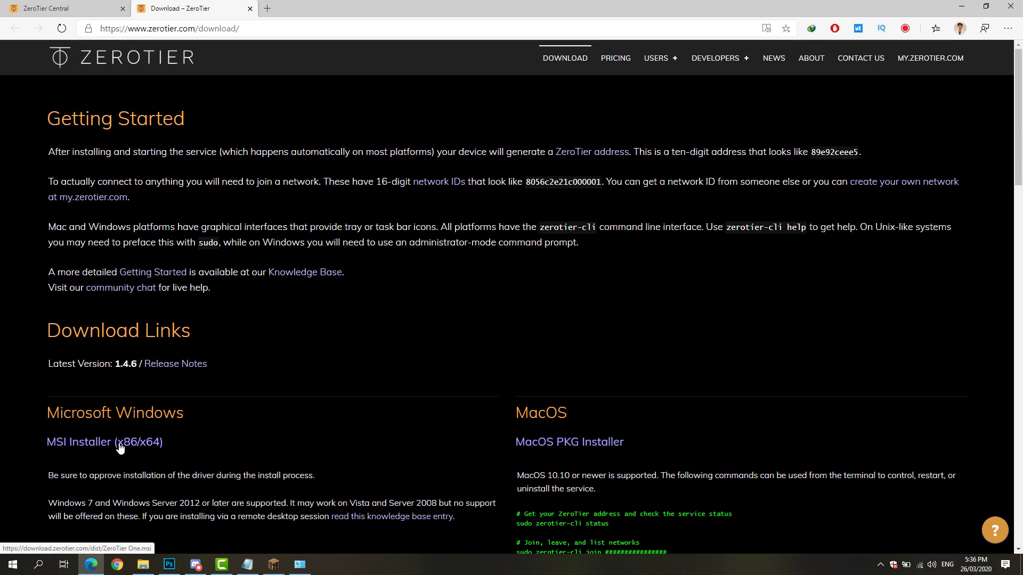
pyautogui.moveTo(1002, 6)
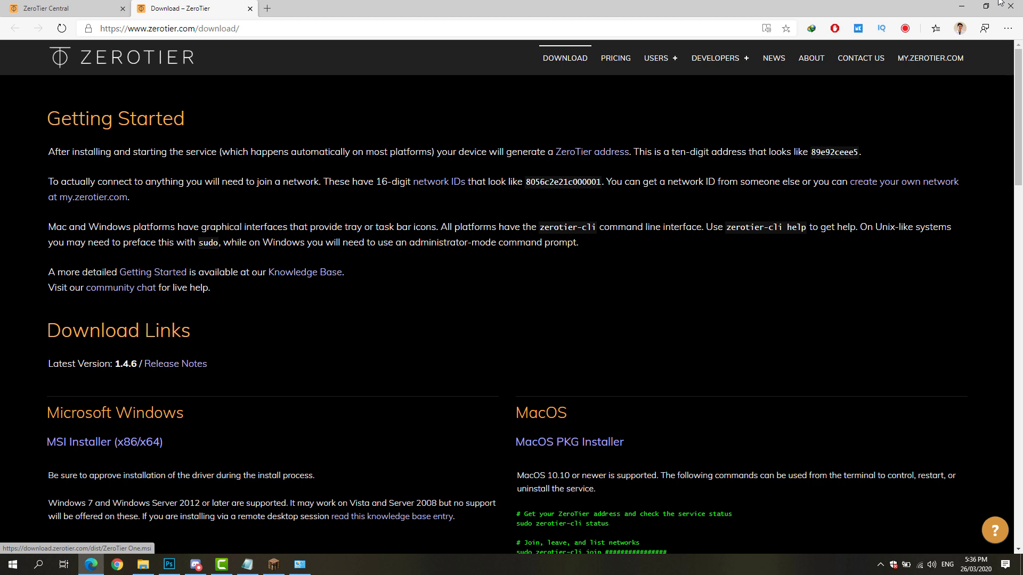
pyautogui.click(105, 441)
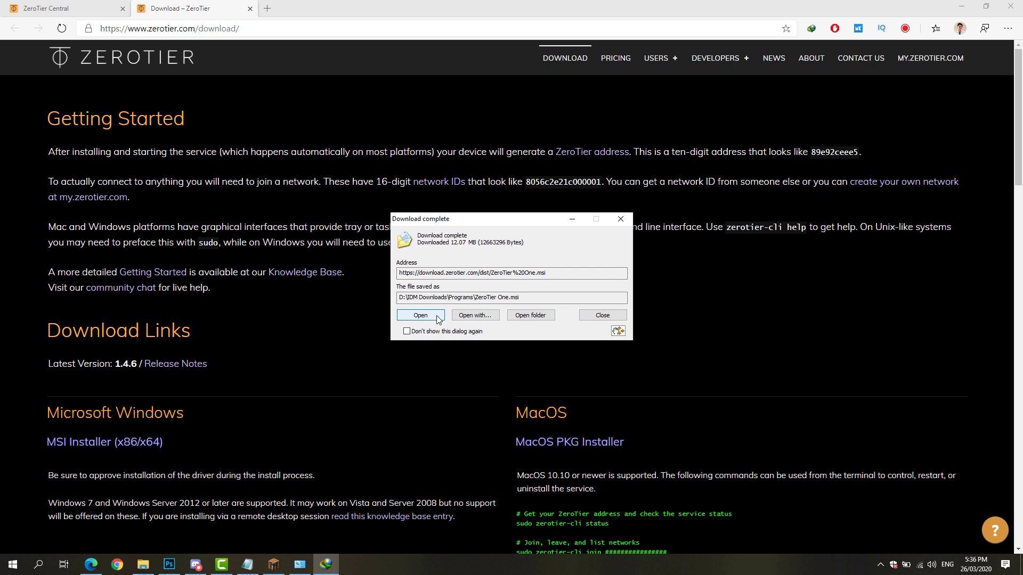
pyautogui.click(420, 314)
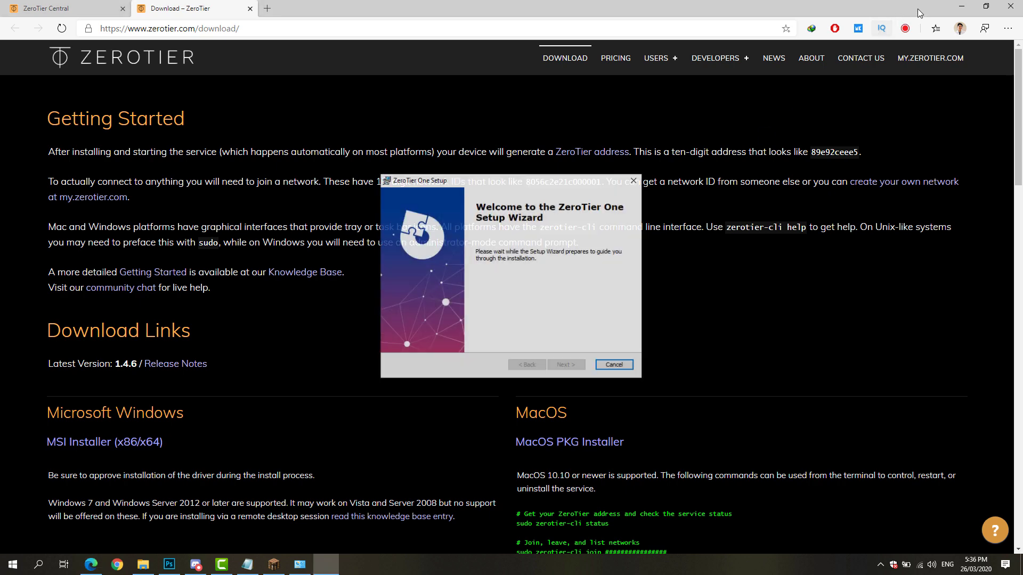
pyautogui.click(614, 364)
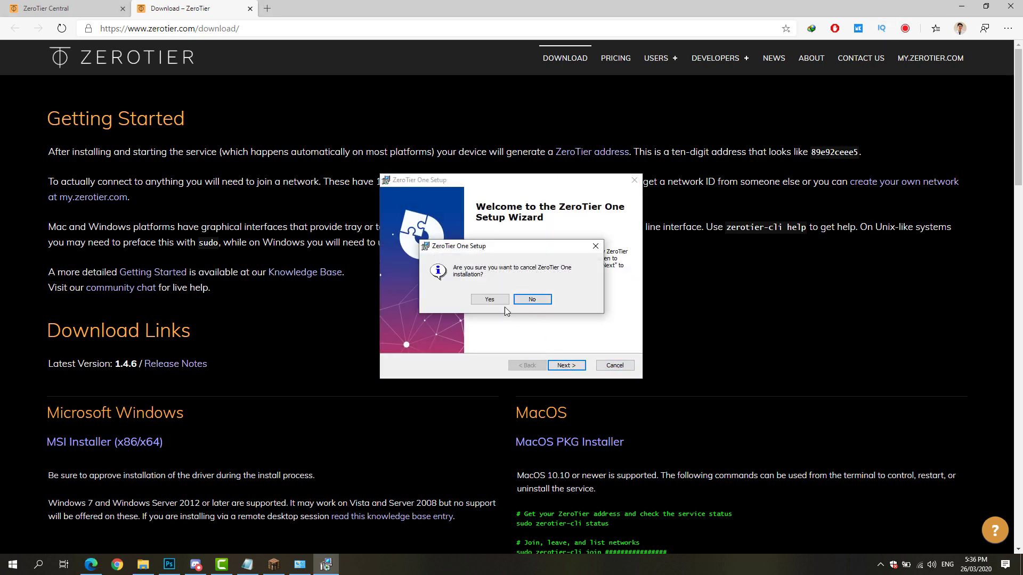
pyautogui.click(490, 298)
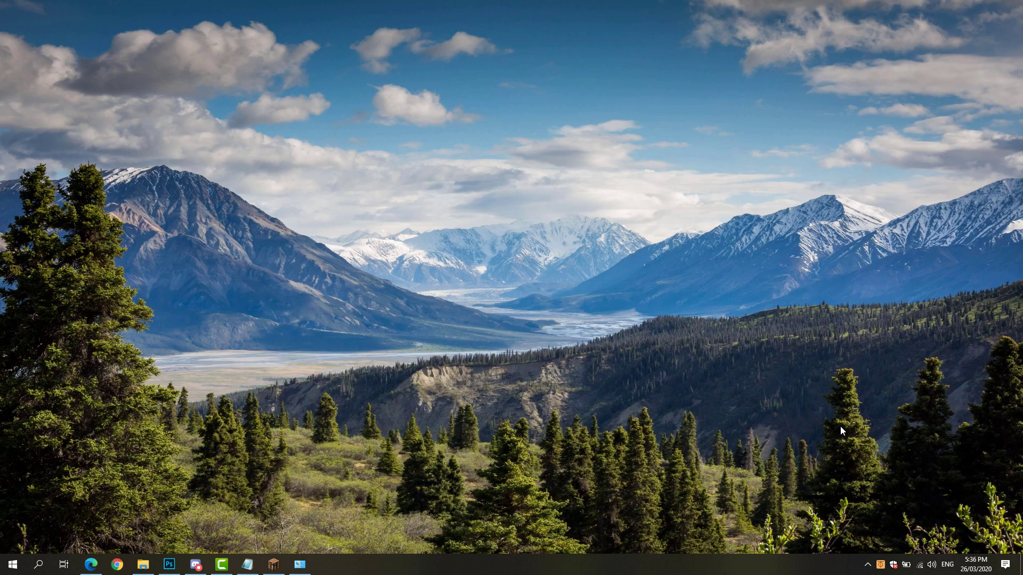
pyautogui.moveTo(880, 572)
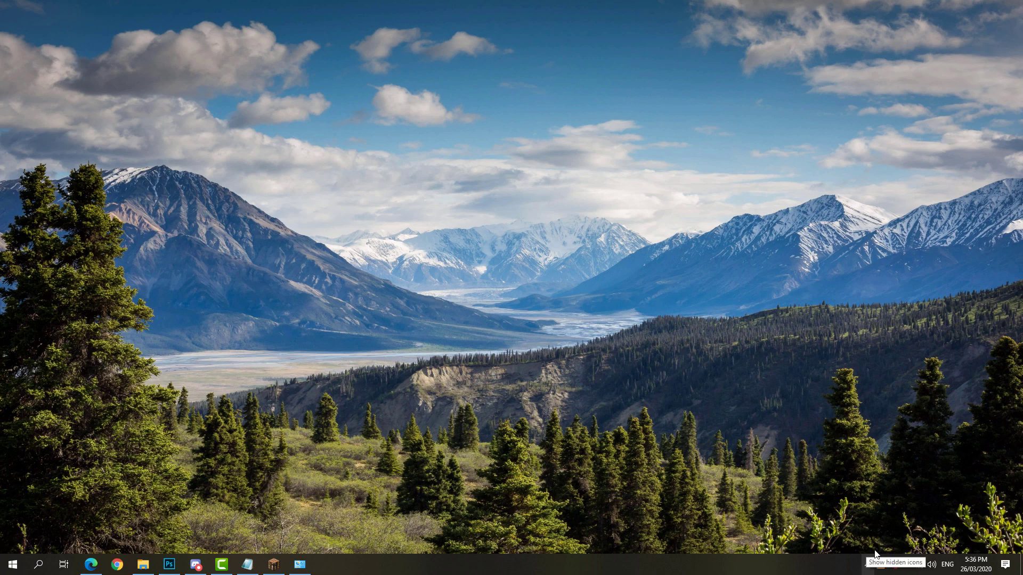
# - Reveal hidden tray icons and show the ZeroTier One menu with node ID and joined networks
pyautogui.click(876, 566)
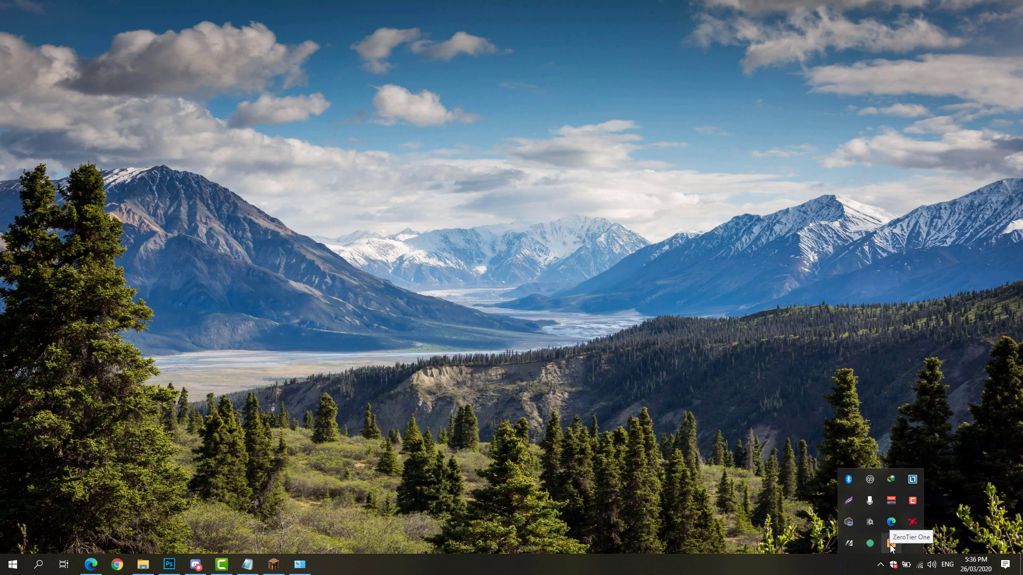
pyautogui.click(890, 543)
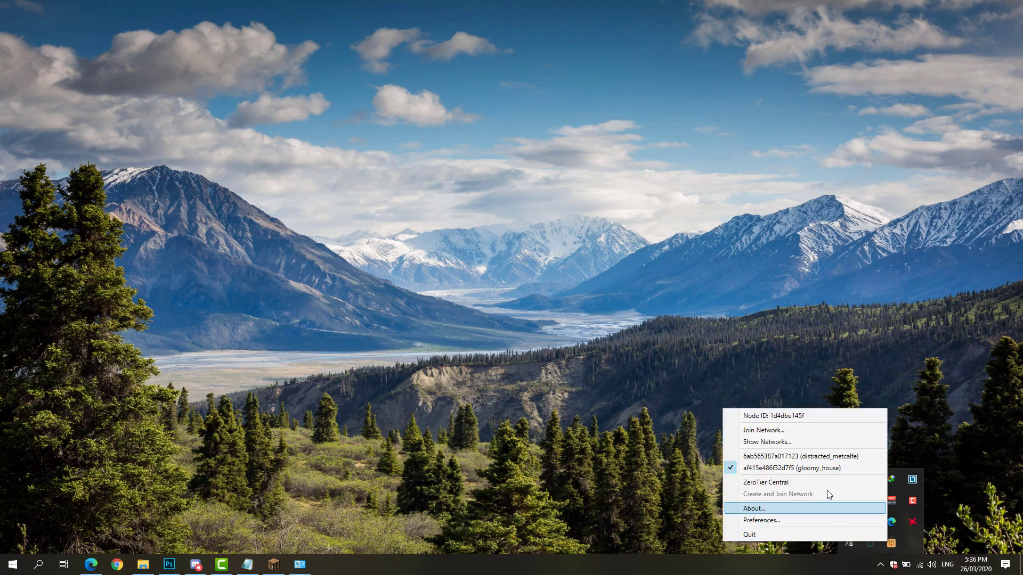
pyautogui.moveTo(773, 503)
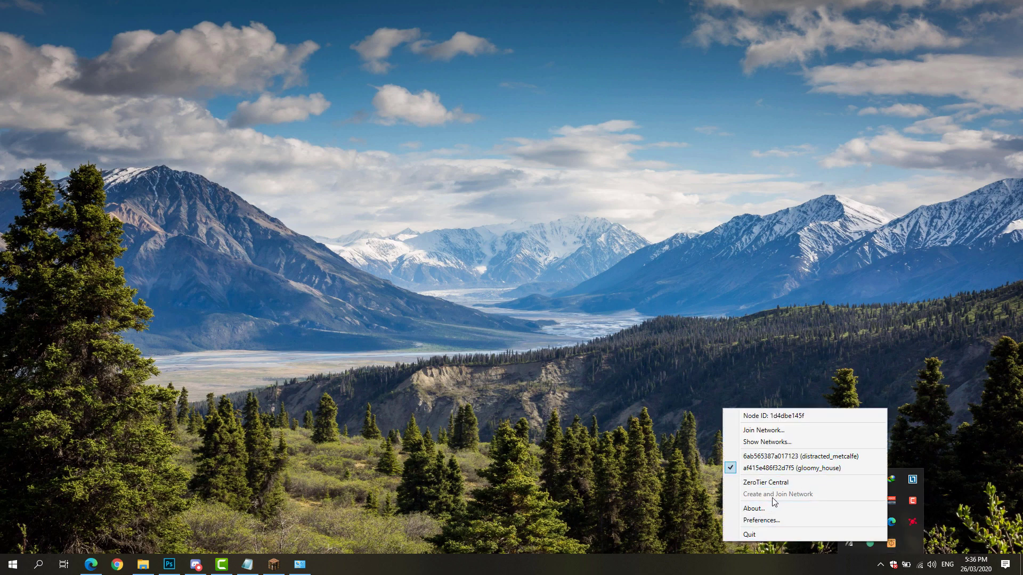
pyautogui.moveTo(790, 500)
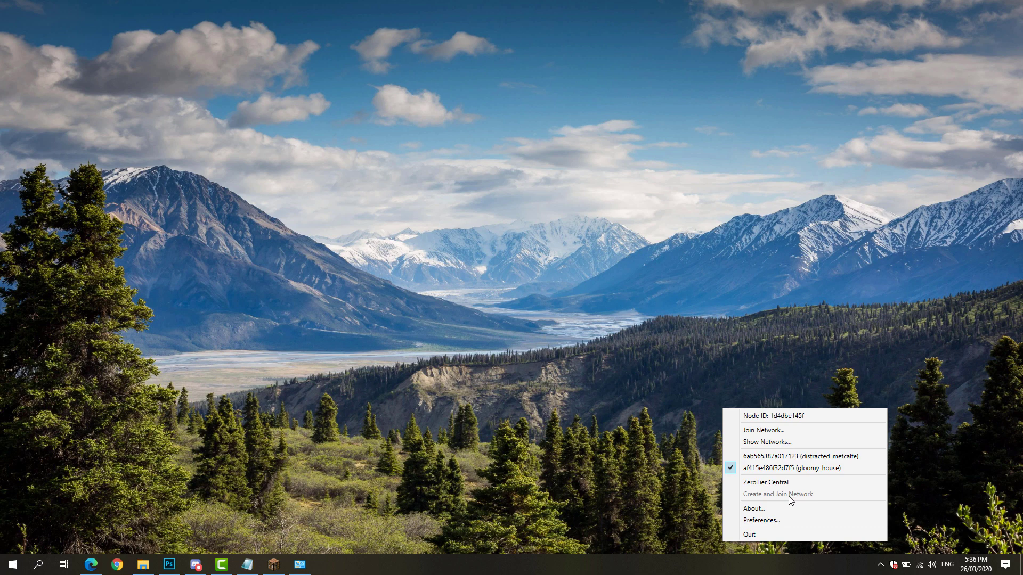
pyautogui.moveTo(228, 562)
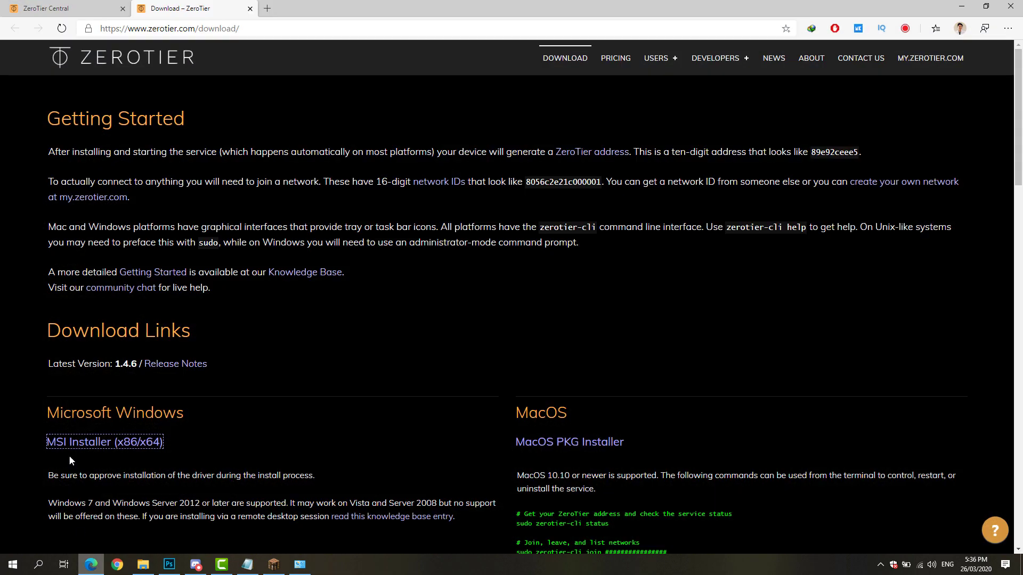
# - Show the Account page and reveal the full API access token for copying
pyautogui.click(53, 8)
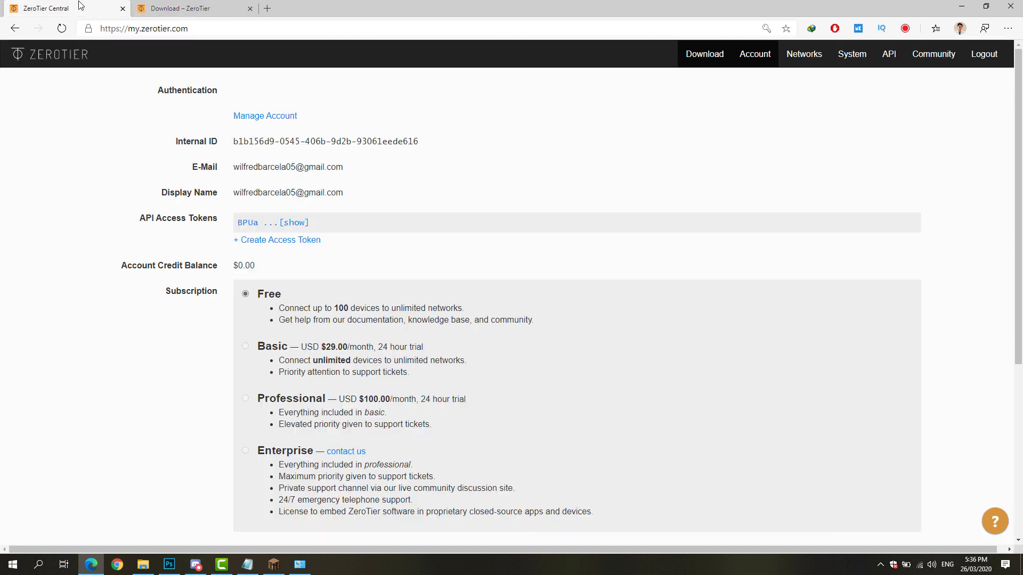
pyautogui.moveTo(407, 215)
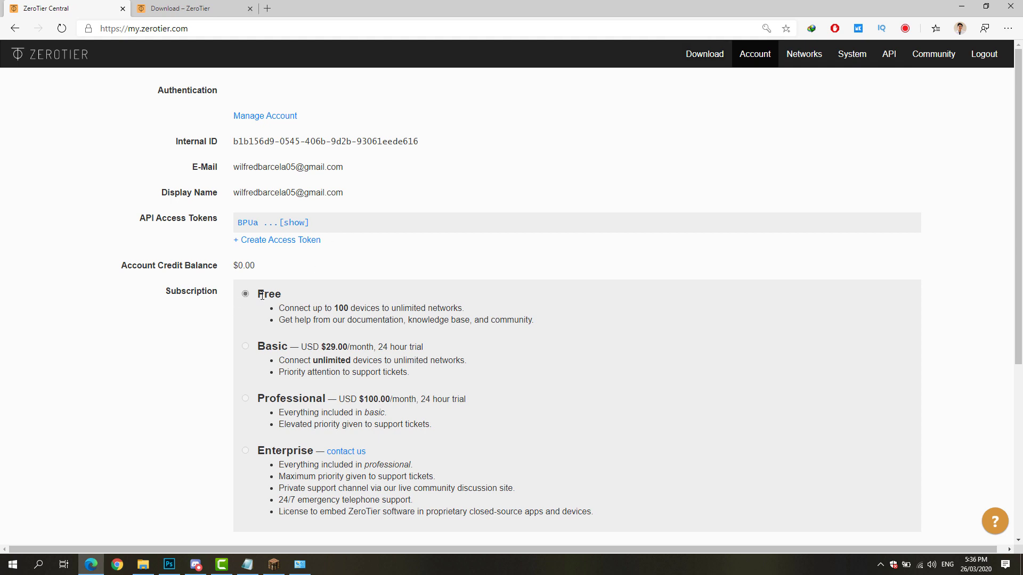
pyautogui.moveTo(281, 308)
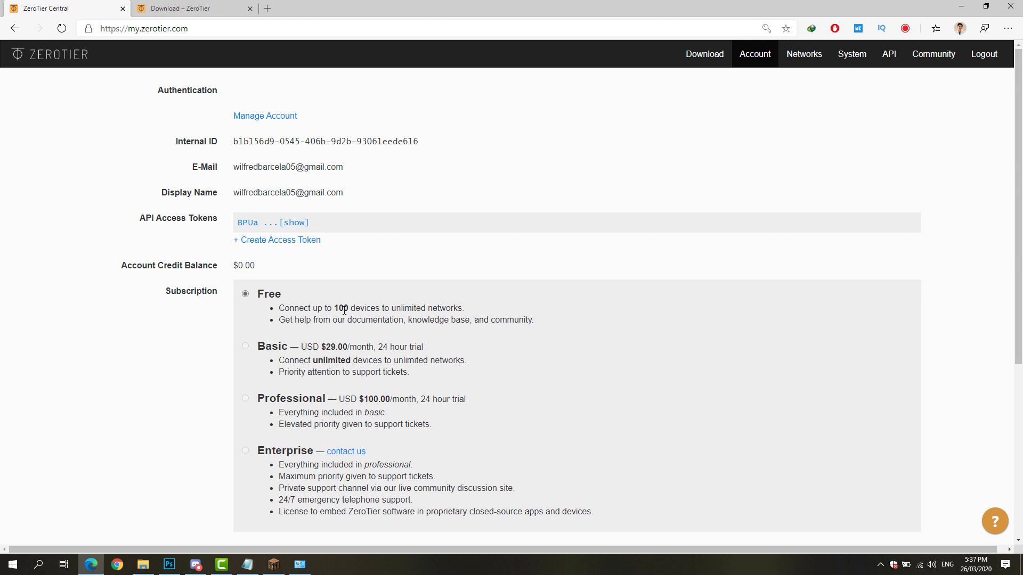
pyautogui.moveTo(454, 320)
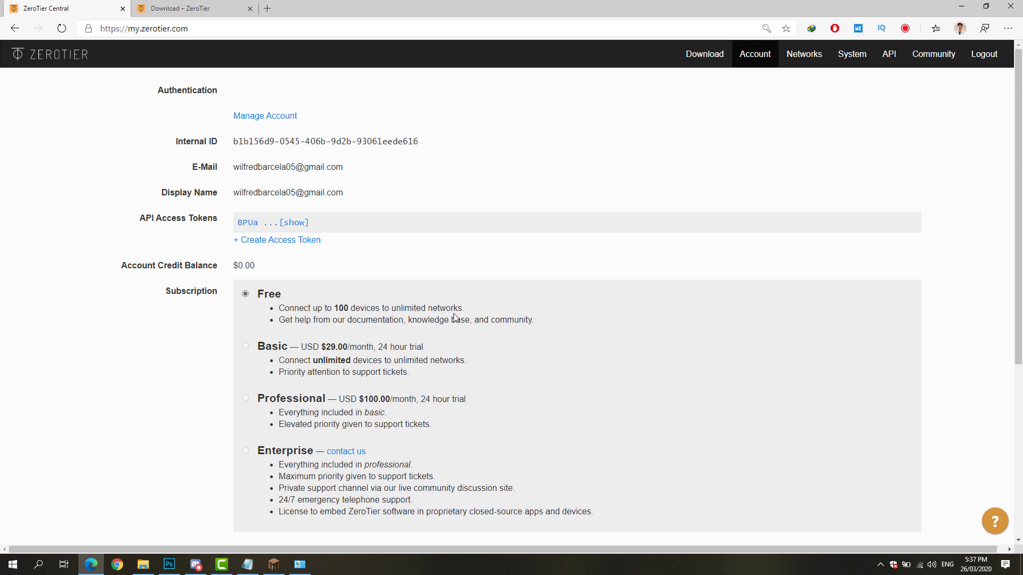
pyautogui.moveTo(132, 226)
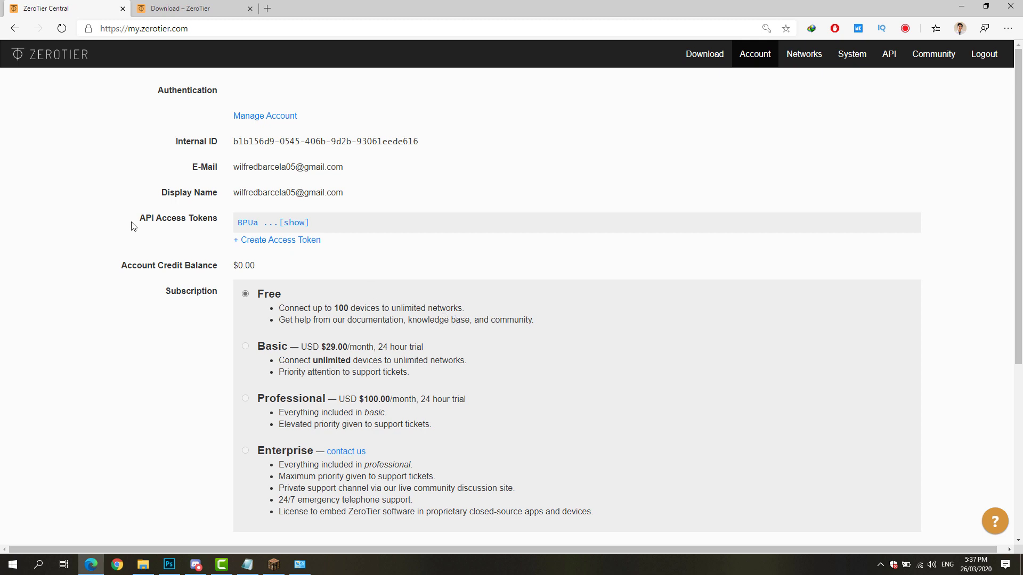
pyautogui.moveTo(289, 233)
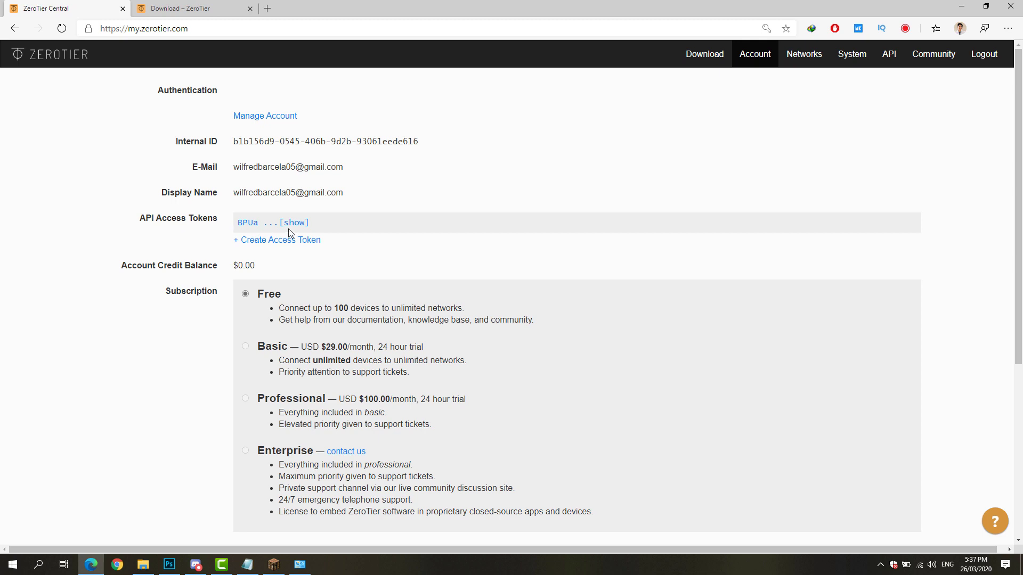
pyautogui.click(296, 223)
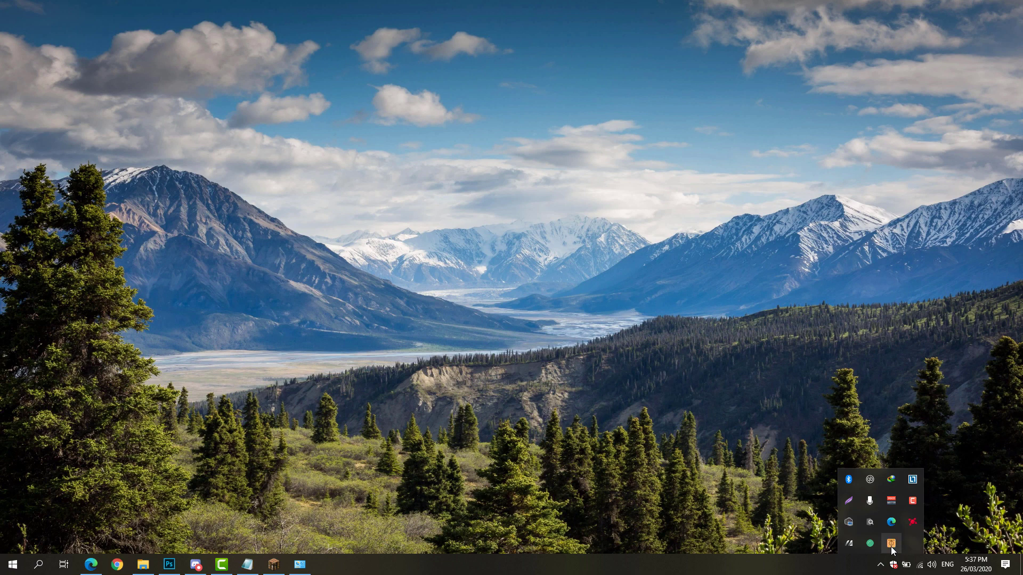
# - Paste the copied API access token into ZeroTier One Preferences as the API Key and save it
pyautogui.click(890, 543)
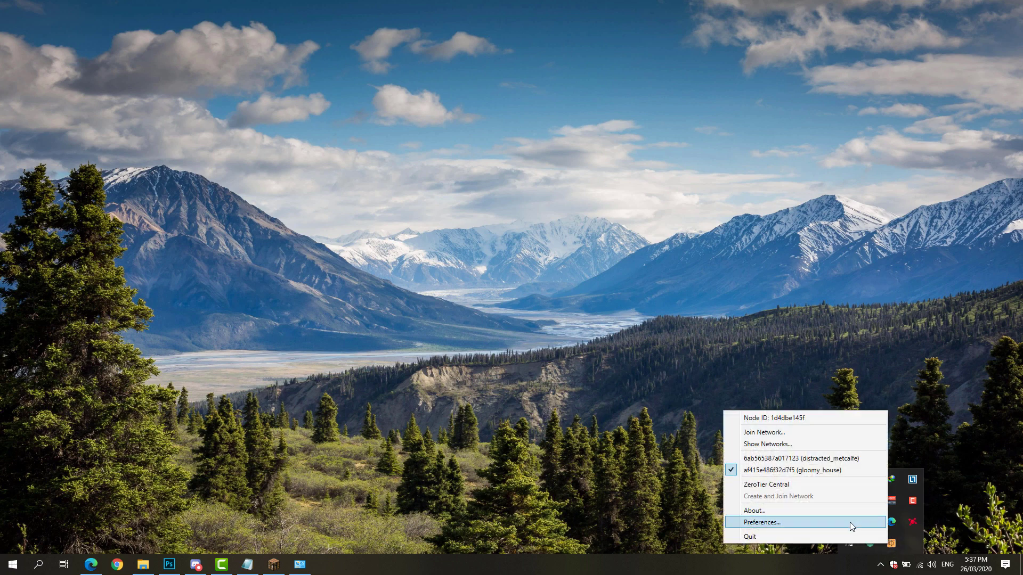
pyautogui.click(761, 522)
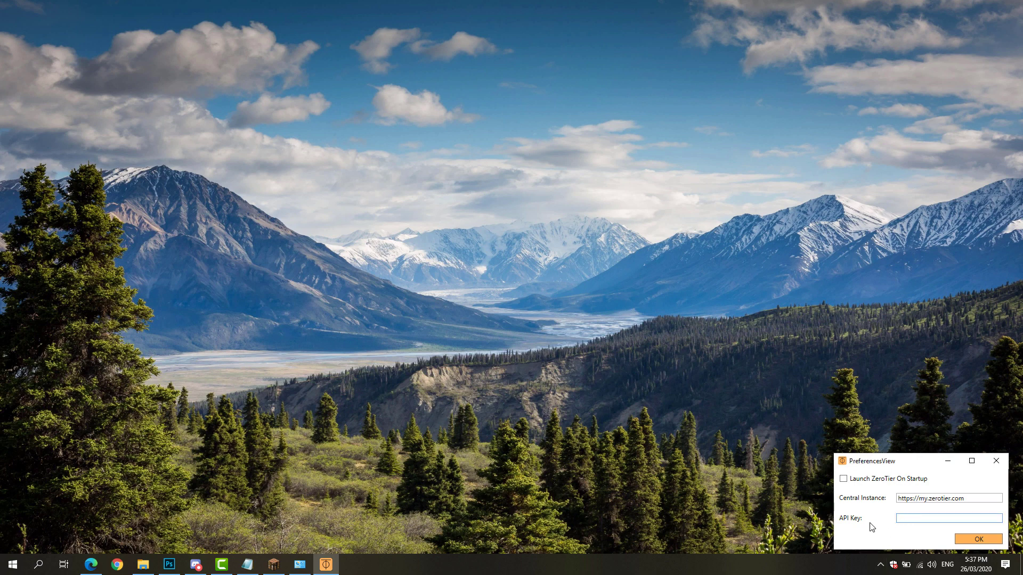
pyautogui.rightClick(933, 512)
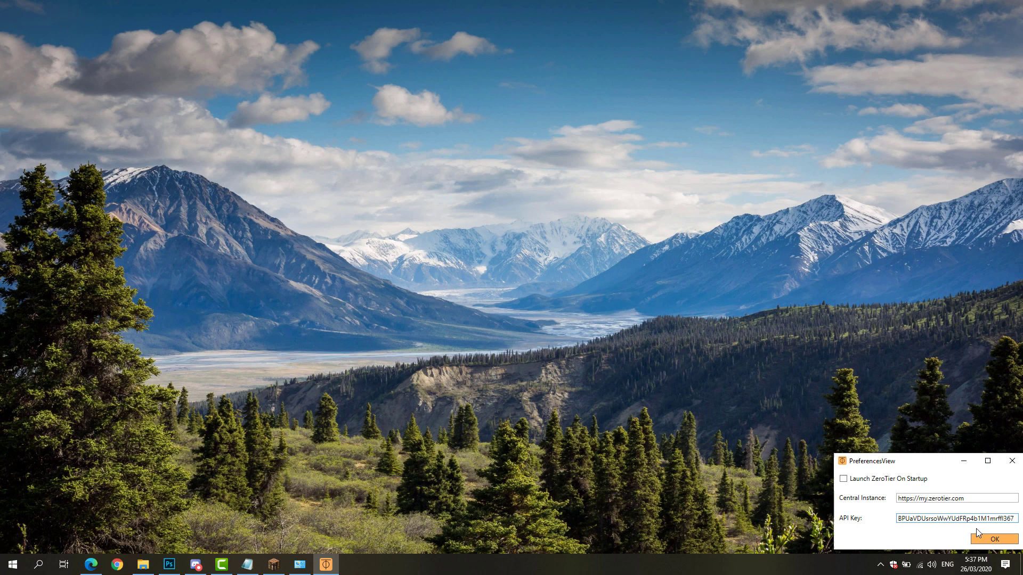
pyautogui.click(993, 538)
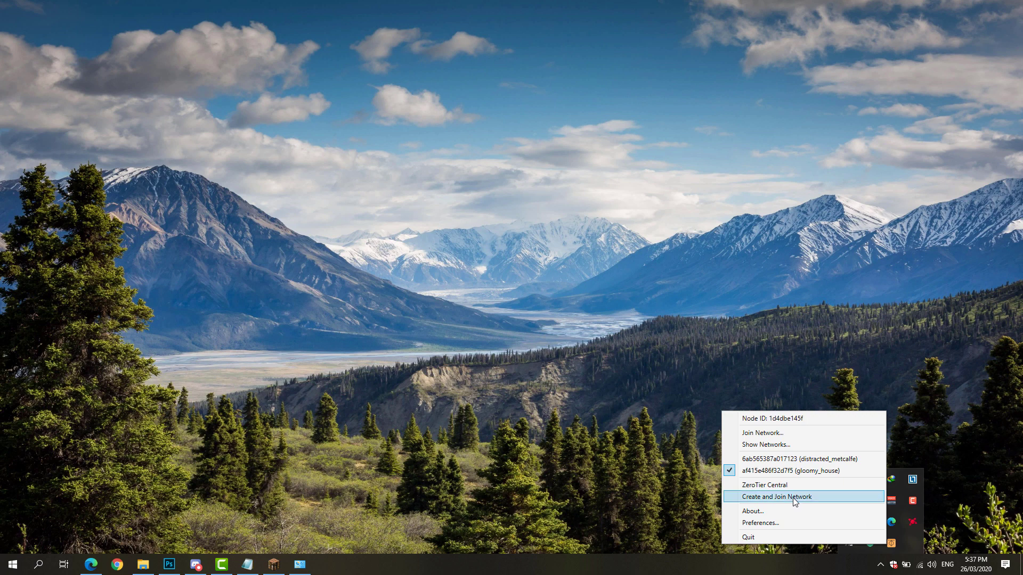
pyautogui.moveTo(775, 500)
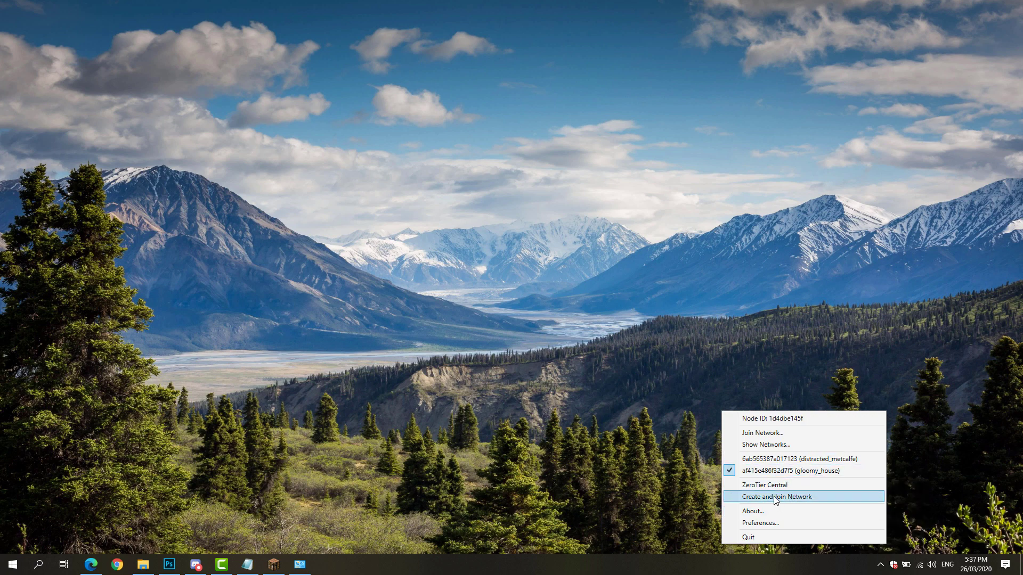
pyautogui.moveTo(756, 505)
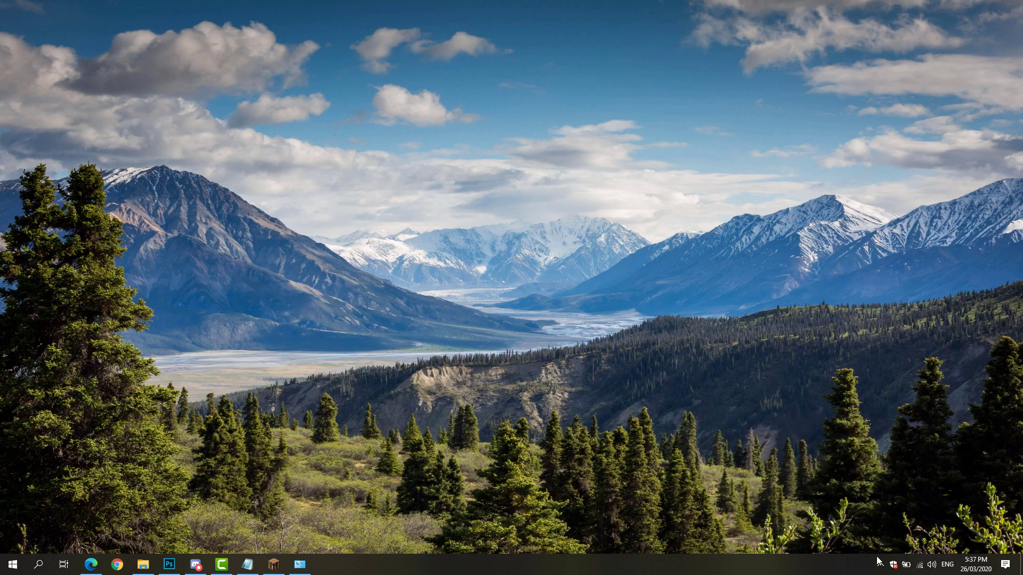
# - Leave gloomy_house, allow the PC to be discoverable on the new network, and recheck the network list
pyautogui.click(880, 565)
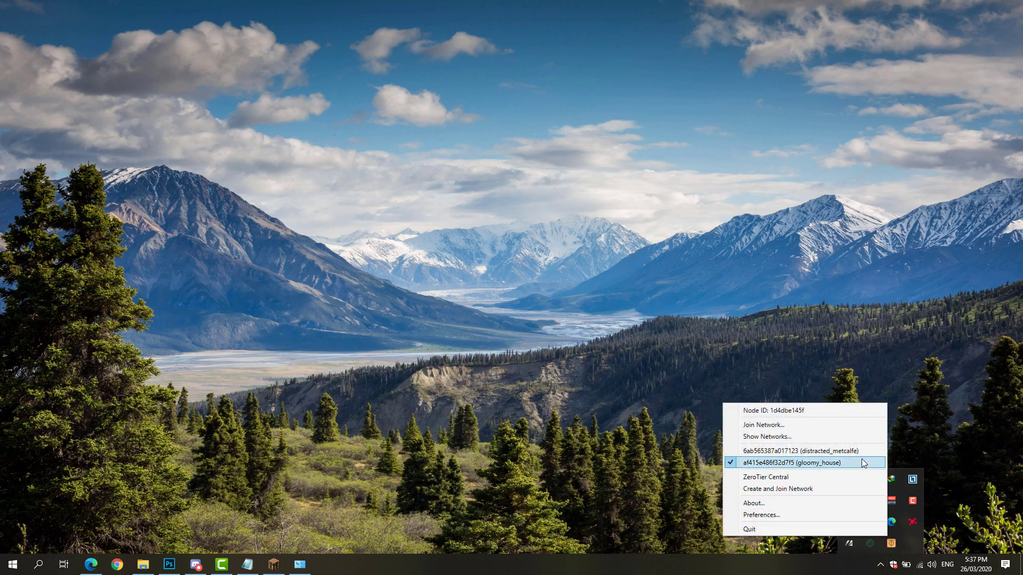
pyautogui.click(790, 462)
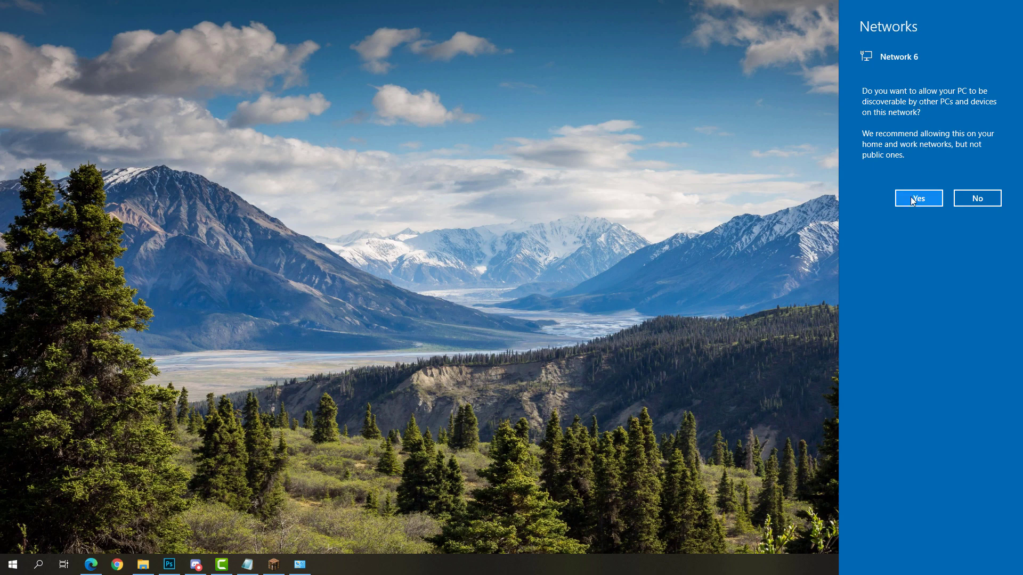
pyautogui.click(918, 199)
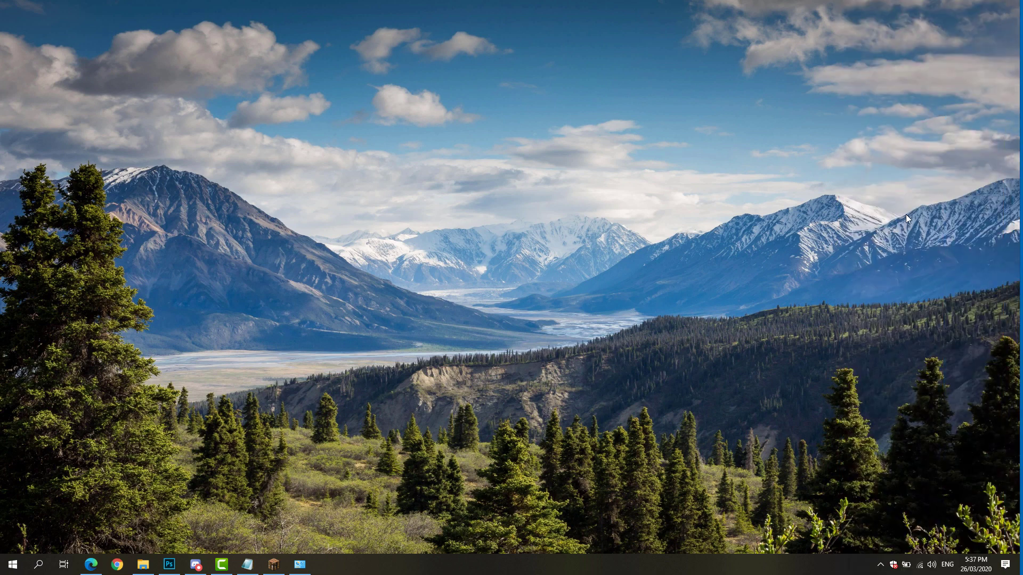
pyautogui.click(880, 565)
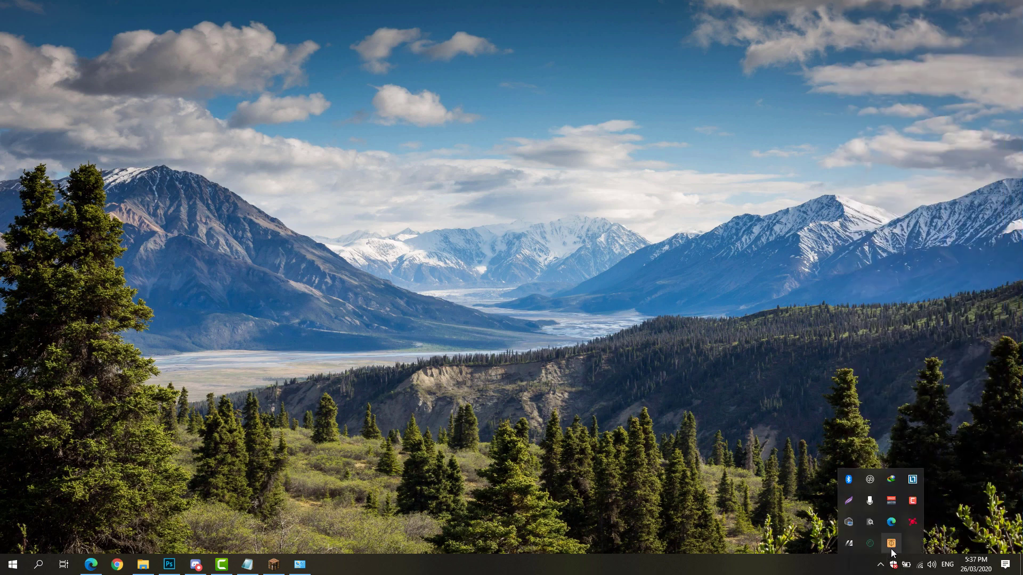
pyautogui.click(891, 543)
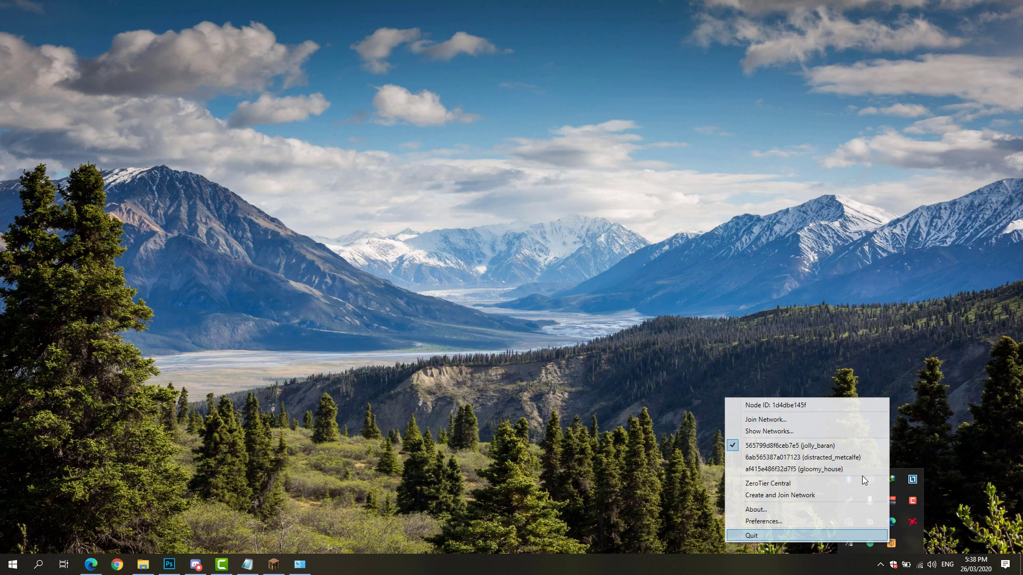
pyautogui.moveTo(808, 445)
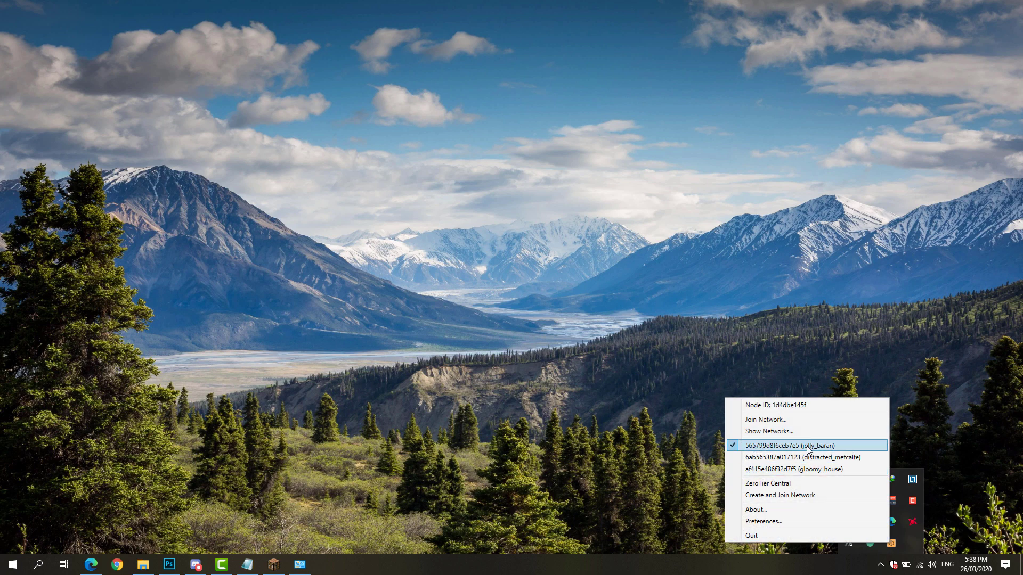
pyautogui.moveTo(812, 457)
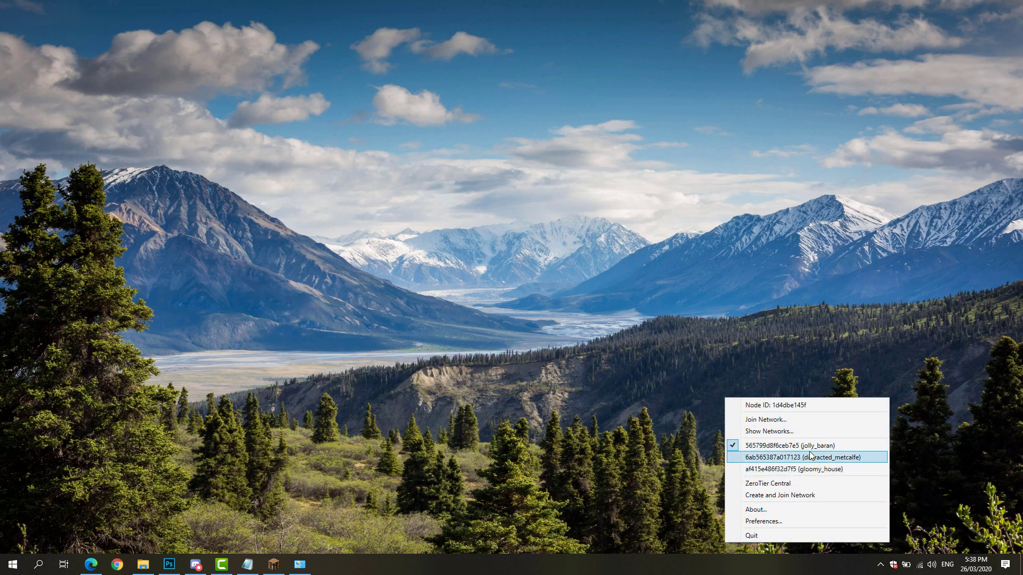
pyautogui.moveTo(829, 445)
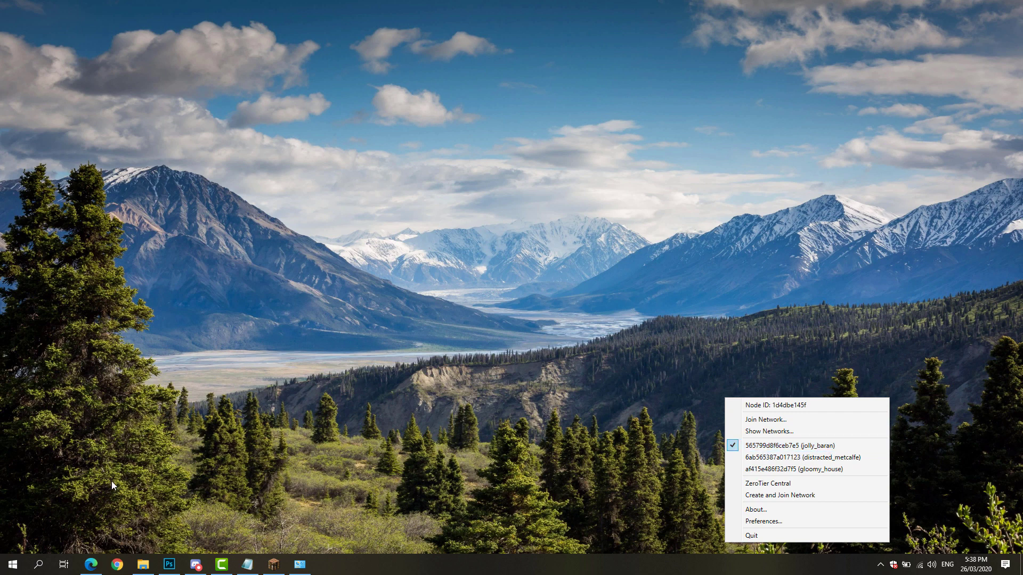
# - Dismiss the ZeroTier network menu after confirming jolly_baran is joined
pyautogui.click(767, 484)
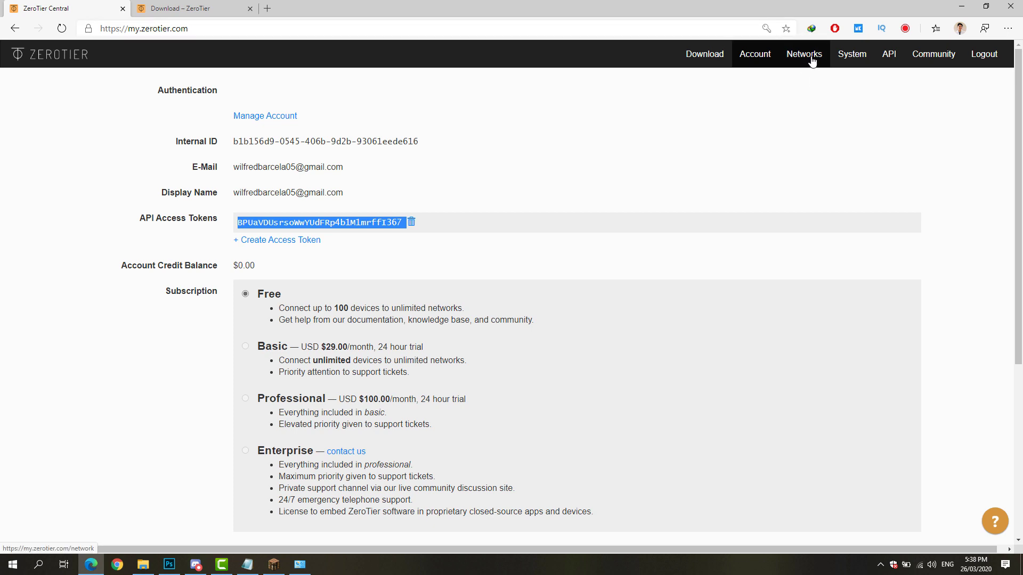
# - From the Networks list, open network 565799d8f6ceb7e5 (jolly_baran) and check the tray's joined networks
pyautogui.click(804, 53)
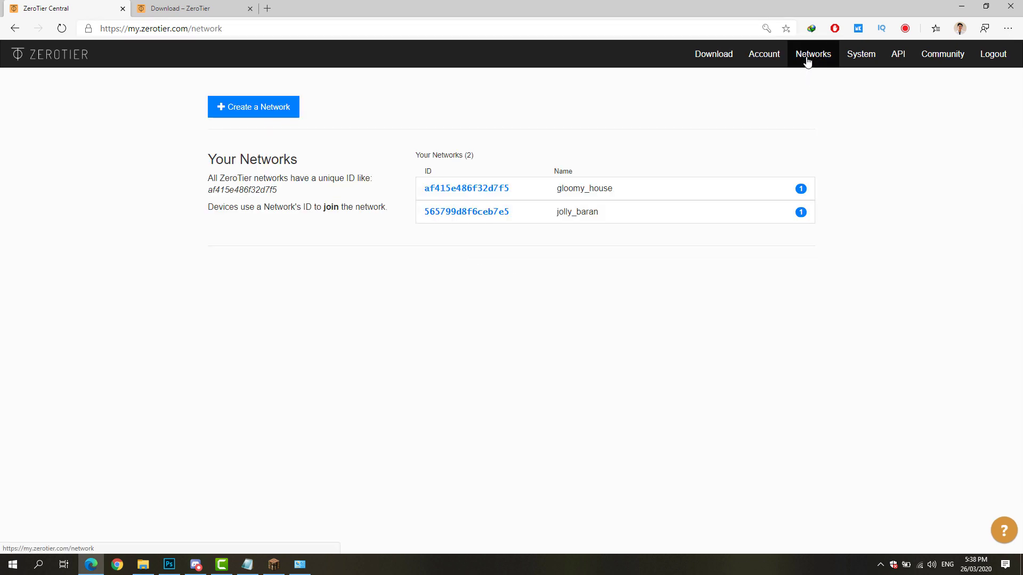
pyautogui.moveTo(569, 217)
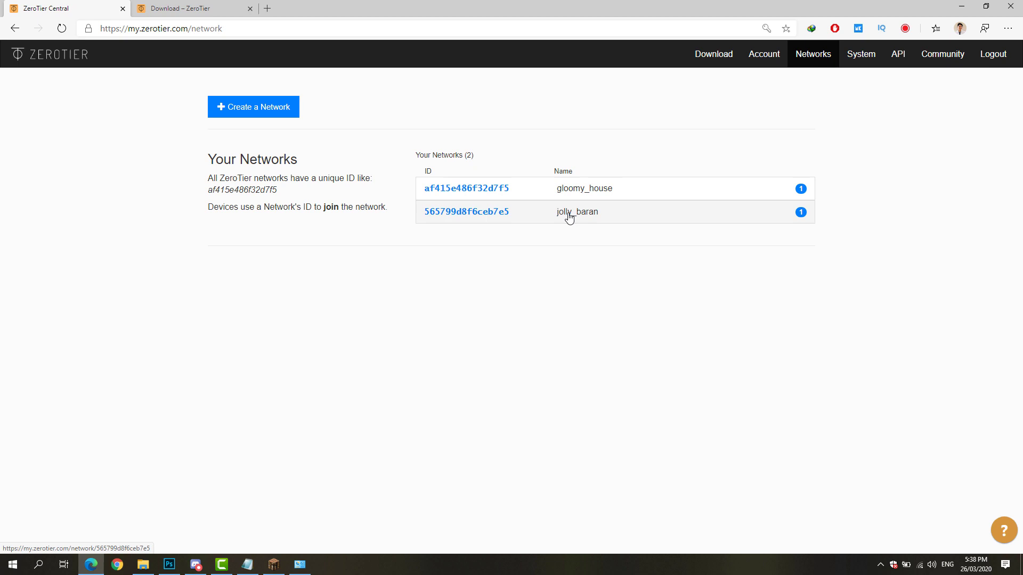
pyautogui.moveTo(716, 196)
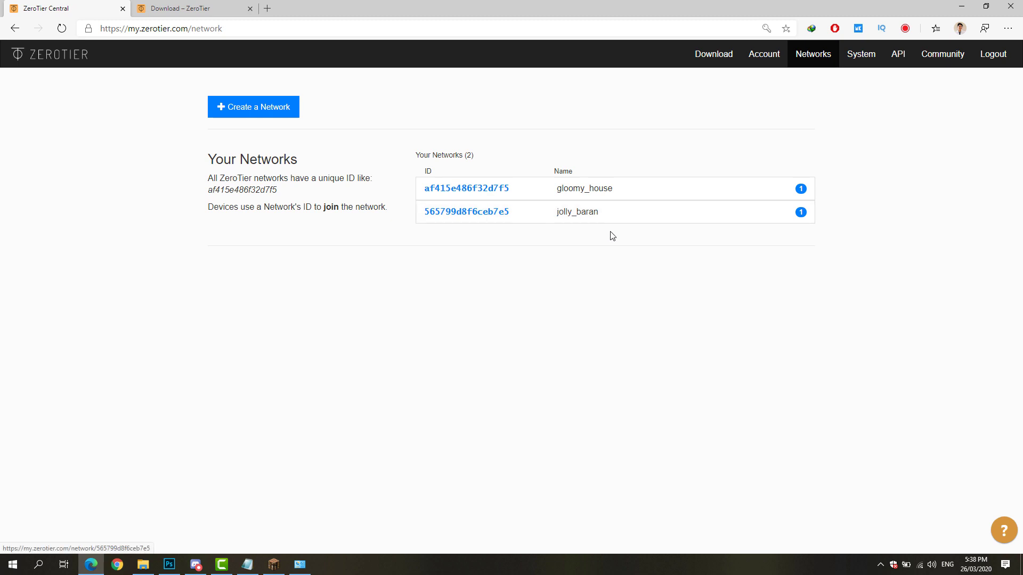
pyautogui.moveTo(580, 222)
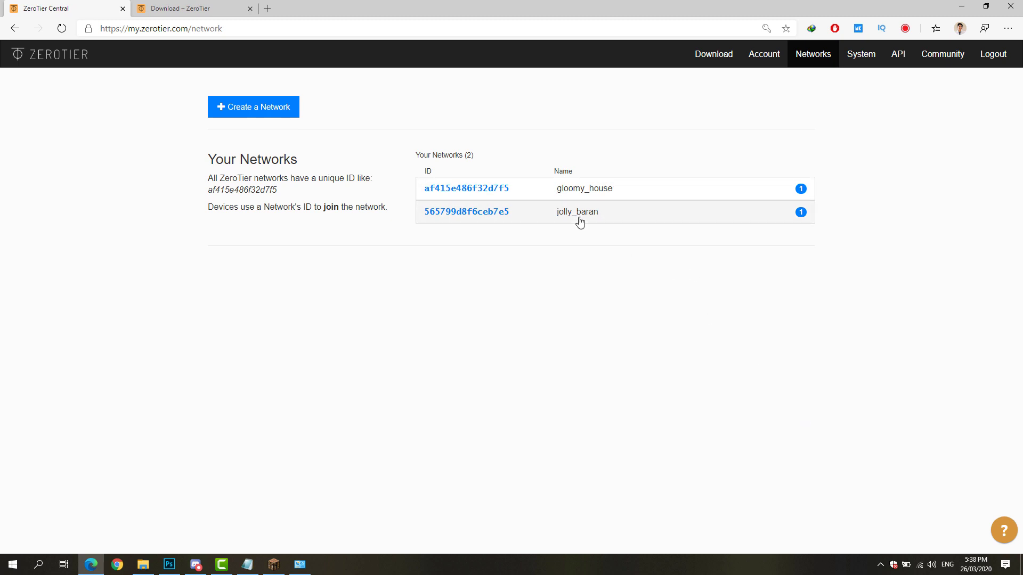
pyautogui.moveTo(647, 245)
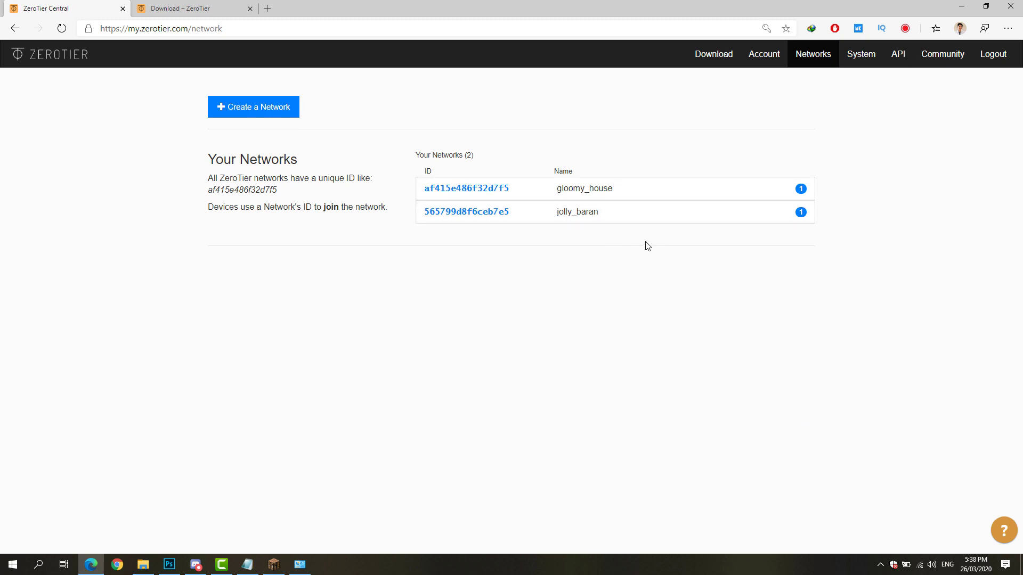
pyautogui.moveTo(862, 571)
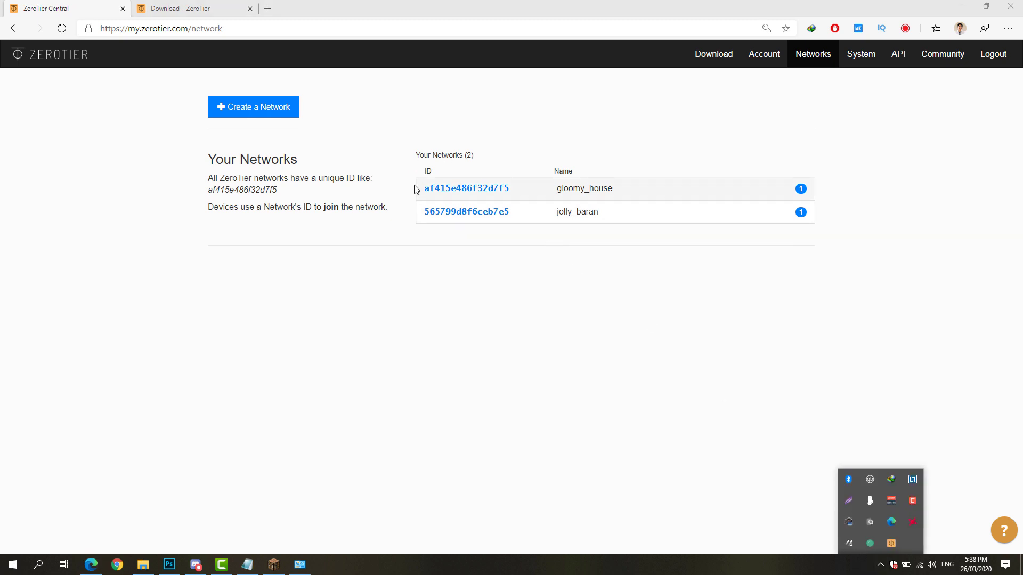
pyautogui.moveTo(438, 222)
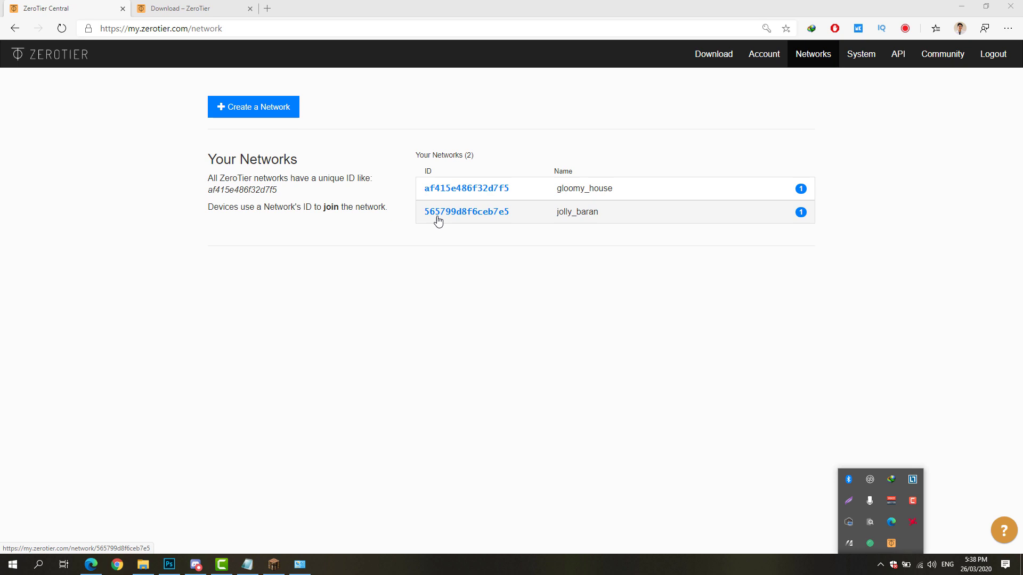
pyautogui.click(891, 543)
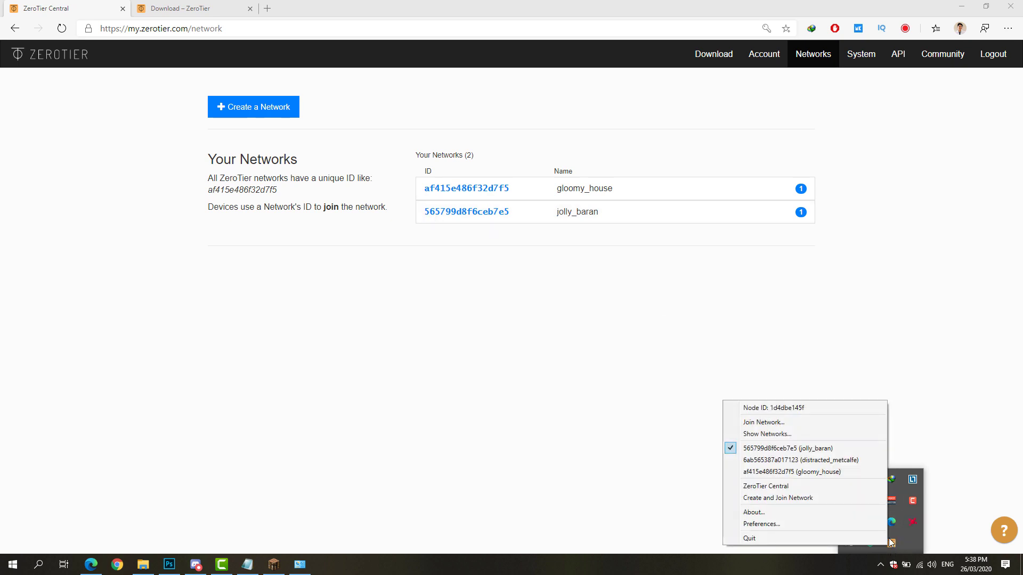
pyautogui.moveTo(761, 456)
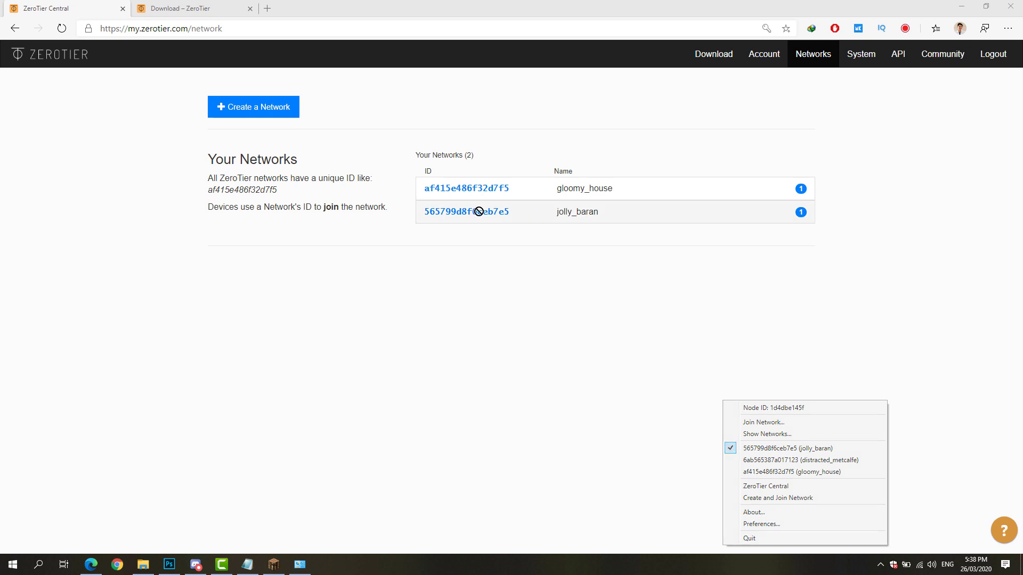
pyautogui.click(467, 211)
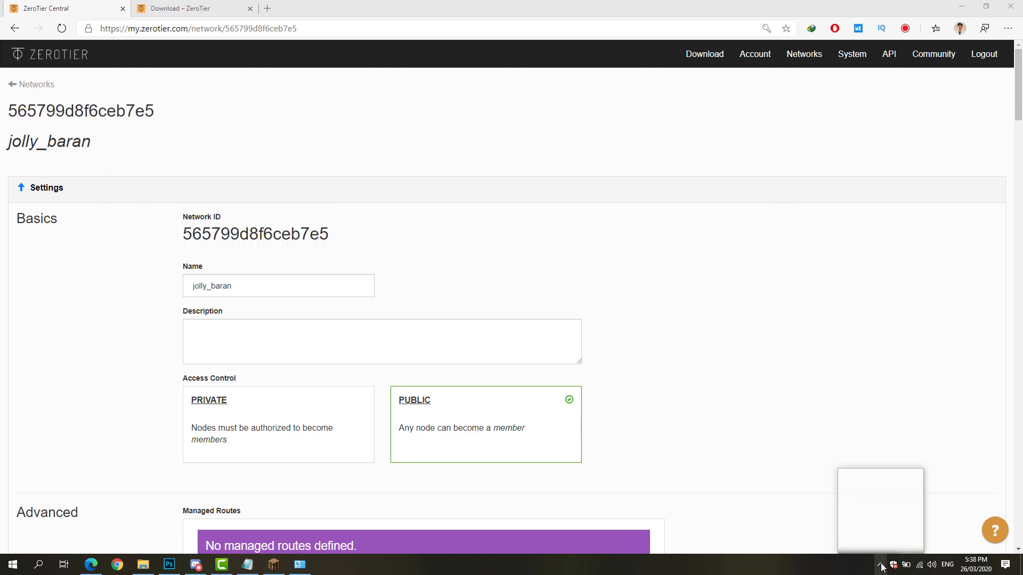
pyautogui.click(881, 565)
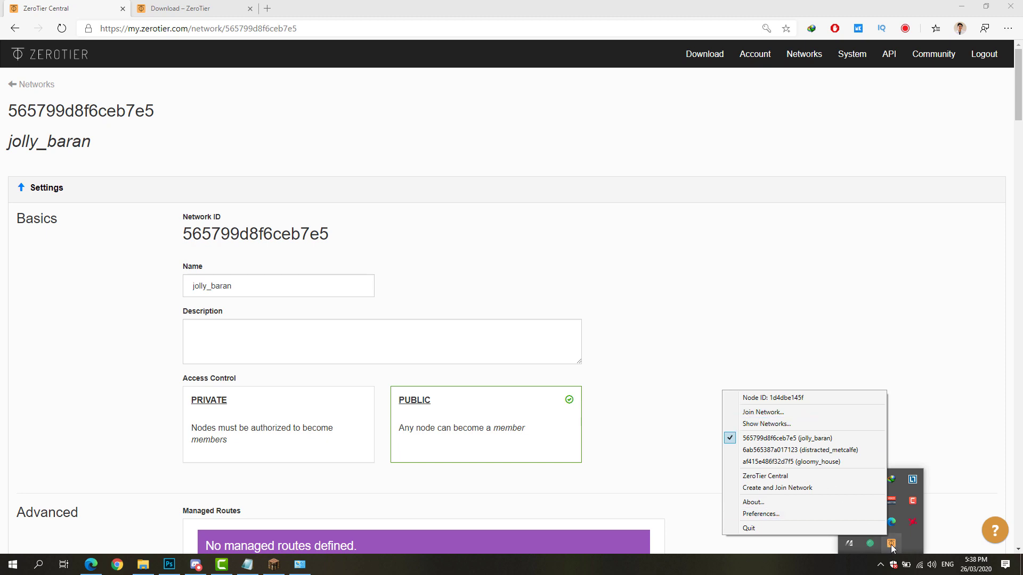
pyautogui.moveTo(784, 413)
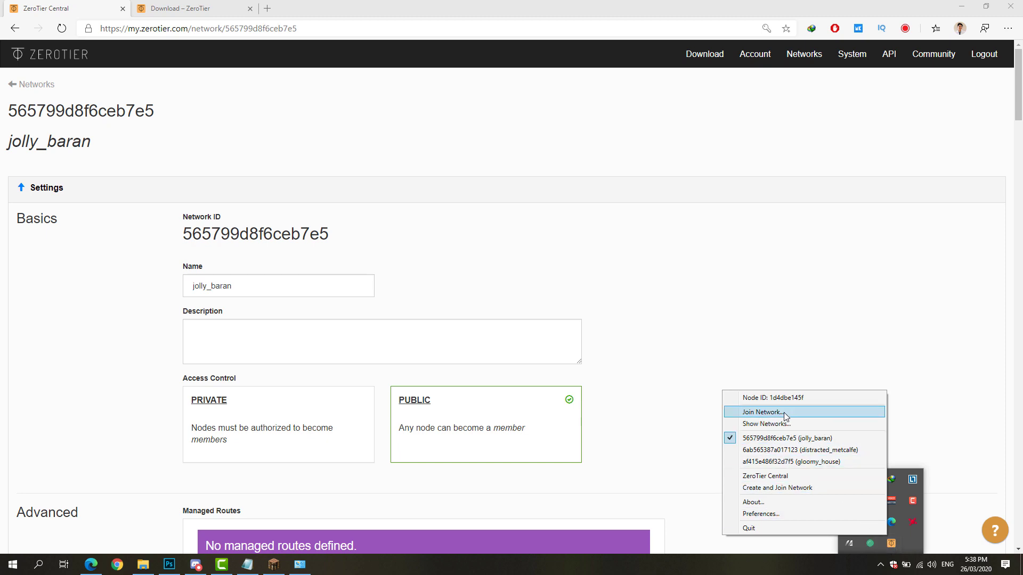
# - Join network ID 565799d8f6ceb7e5 through ZeroTier One's Join Network dialog
pyautogui.click(760, 412)
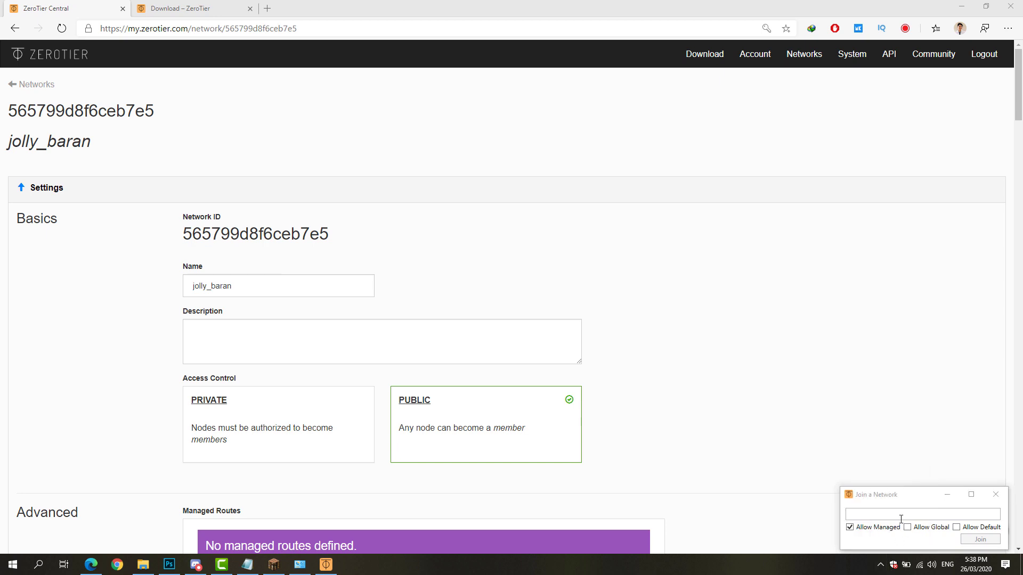
pyautogui.write('565799d8f6ceb7e5')
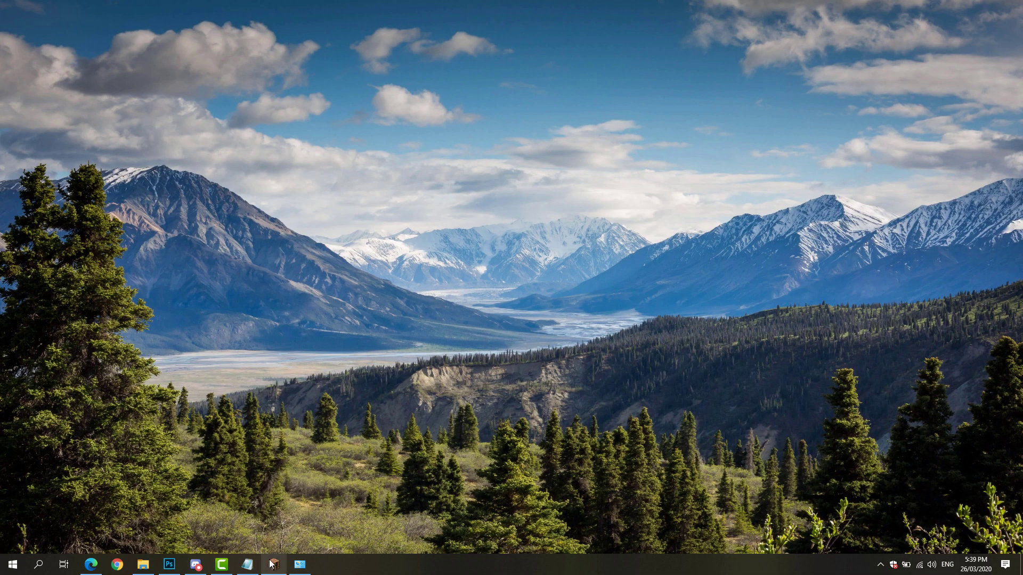
# - Launch Start Server (Console).bat from the Minecraft 1.14.4 Portable folder, then bring up the Win+X menu
pyautogui.click(273, 564)
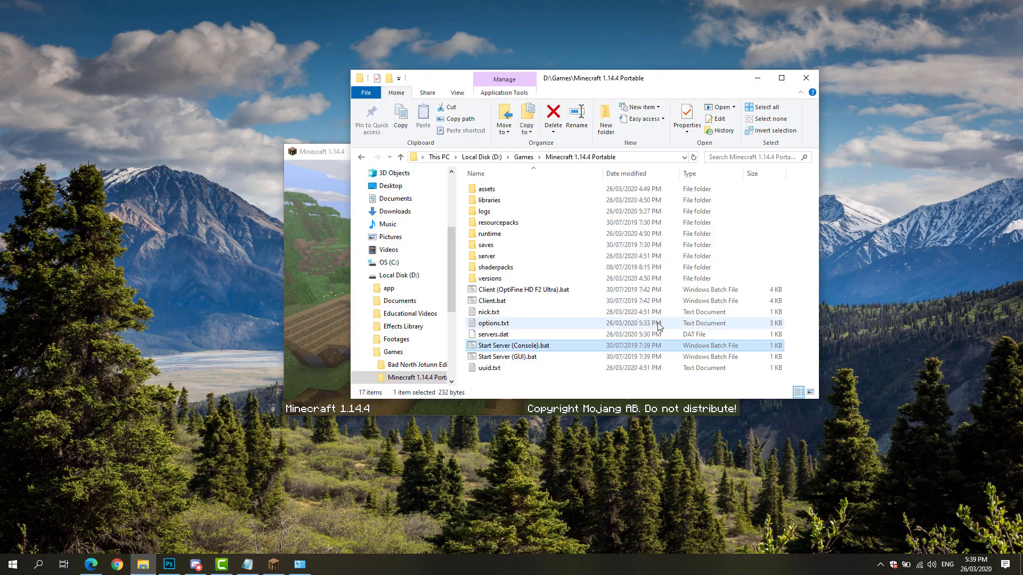
pyautogui.moveTo(488, 345)
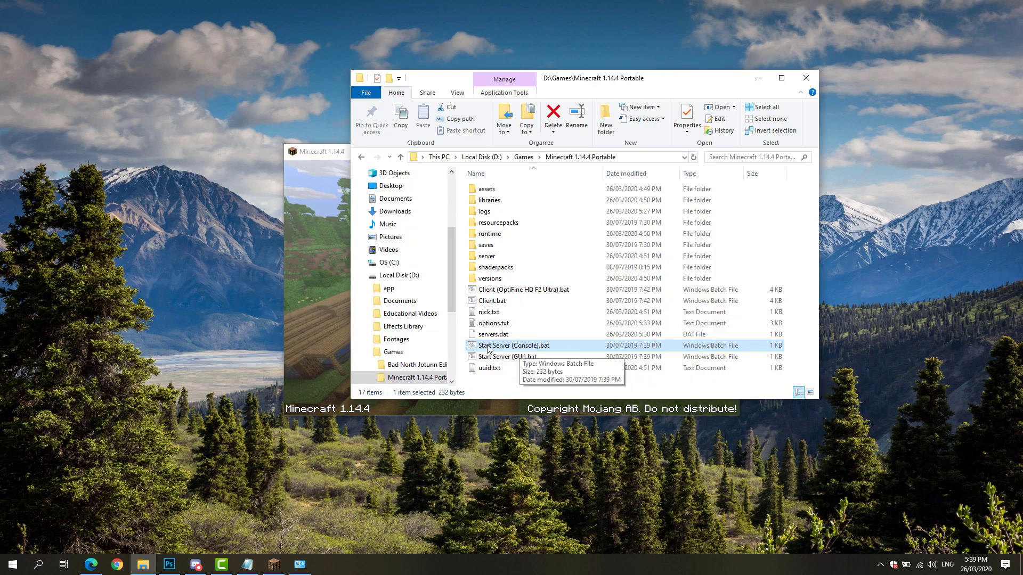
pyautogui.doubleClick(514, 345)
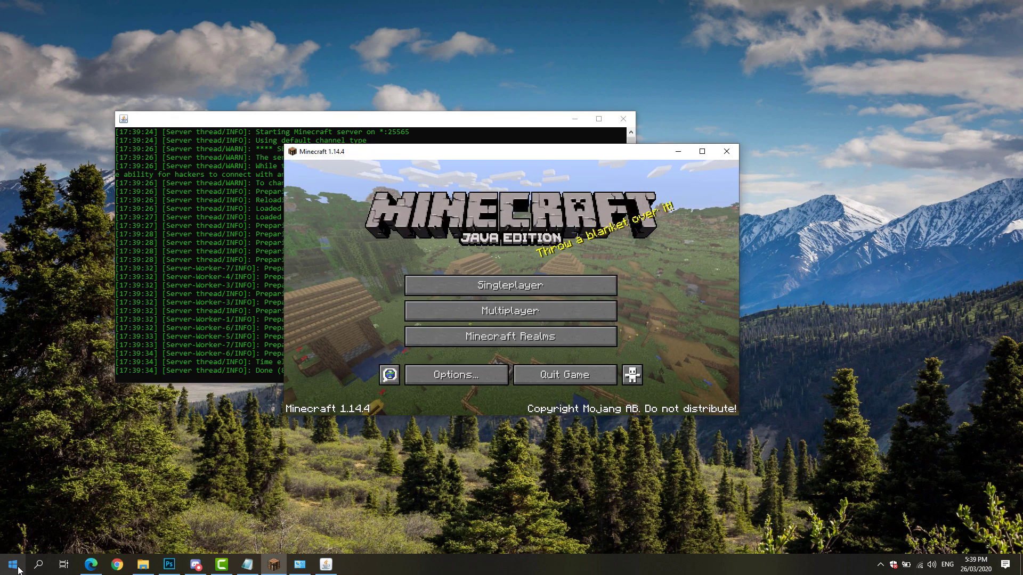
pyautogui.rightClick(13, 565)
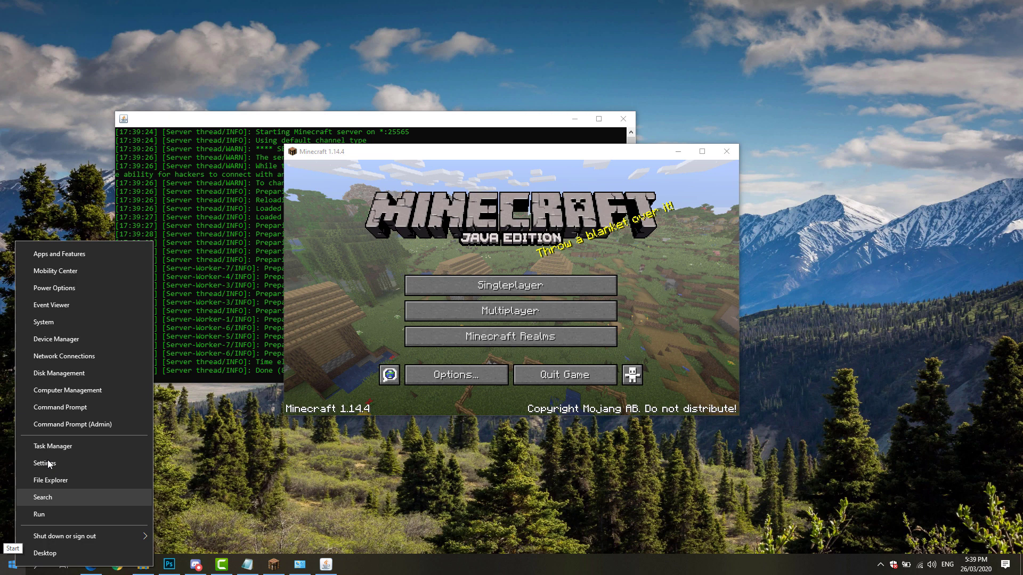
# - Run ipconfig in Command Prompt and copy the ZeroTier One adapter's IPv4 address 169.254.134.245
pyautogui.click(60, 407)
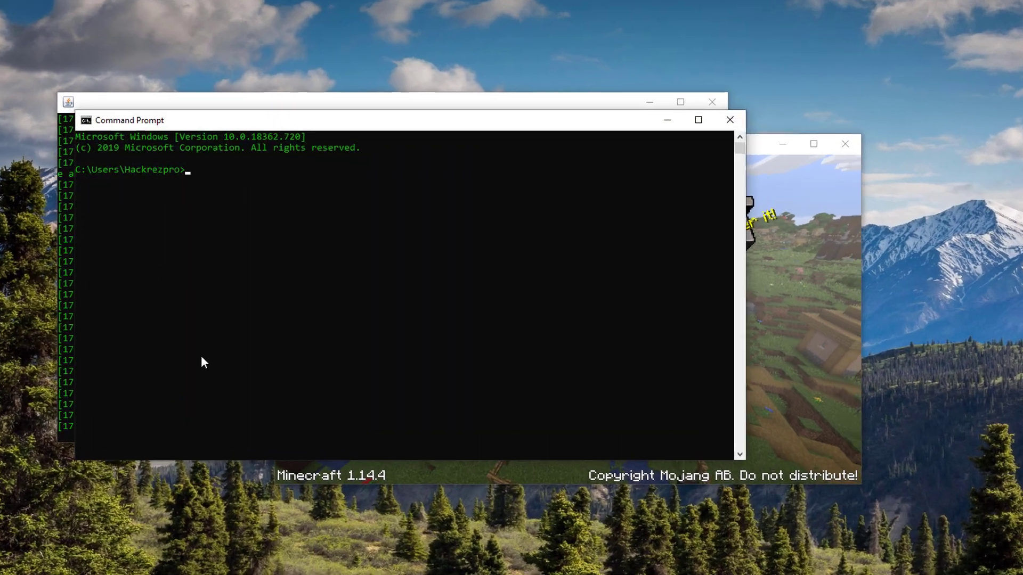
pyautogui.write('ipconfig')
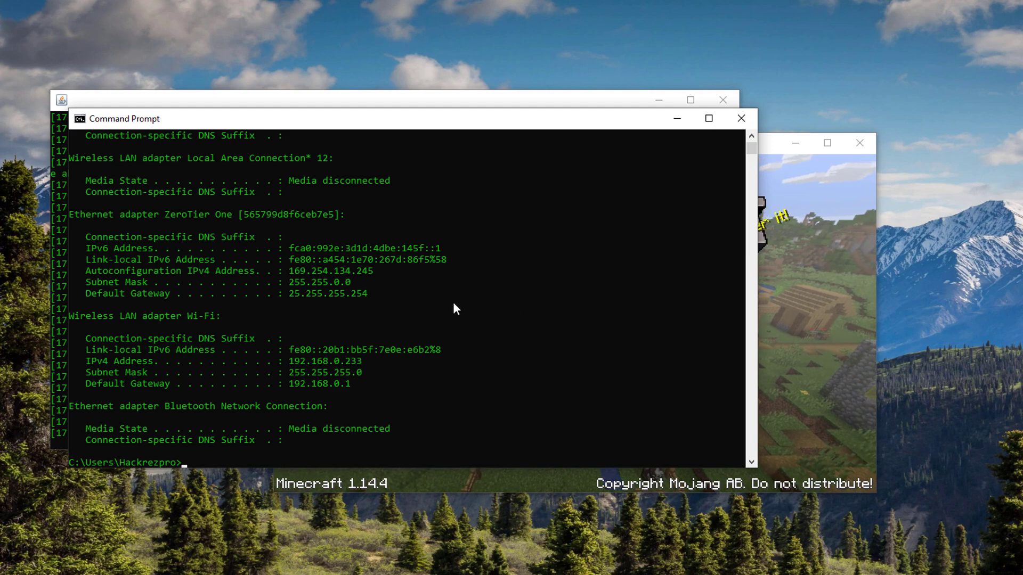
pyautogui.moveTo(270, 291)
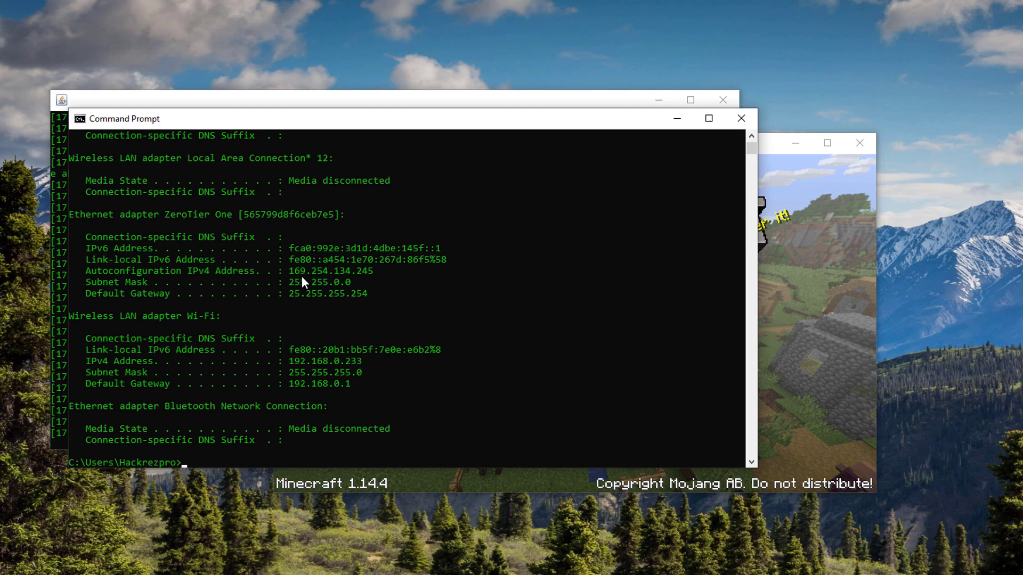
pyautogui.moveTo(178, 224)
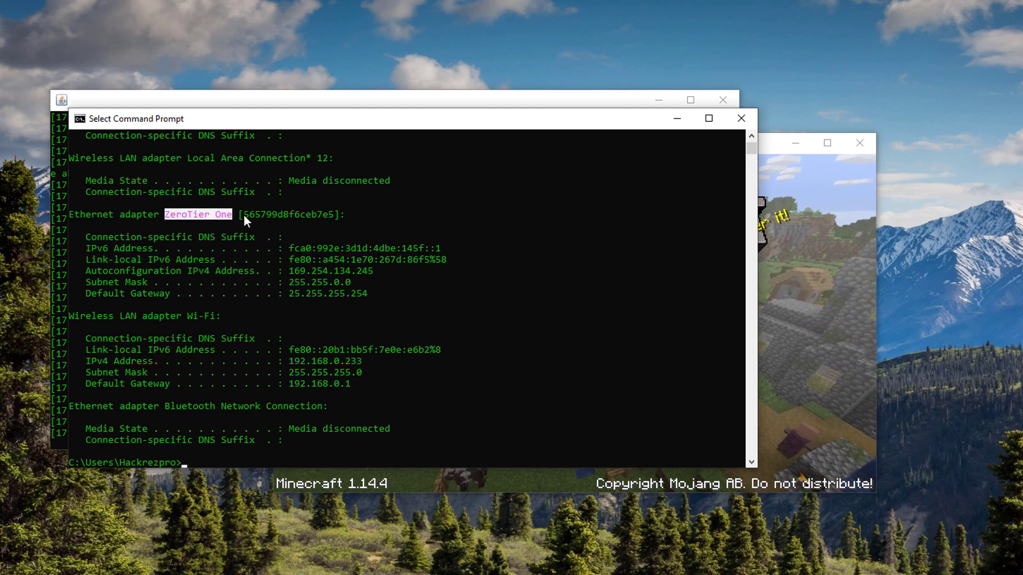
pyautogui.doubleClick(285, 215)
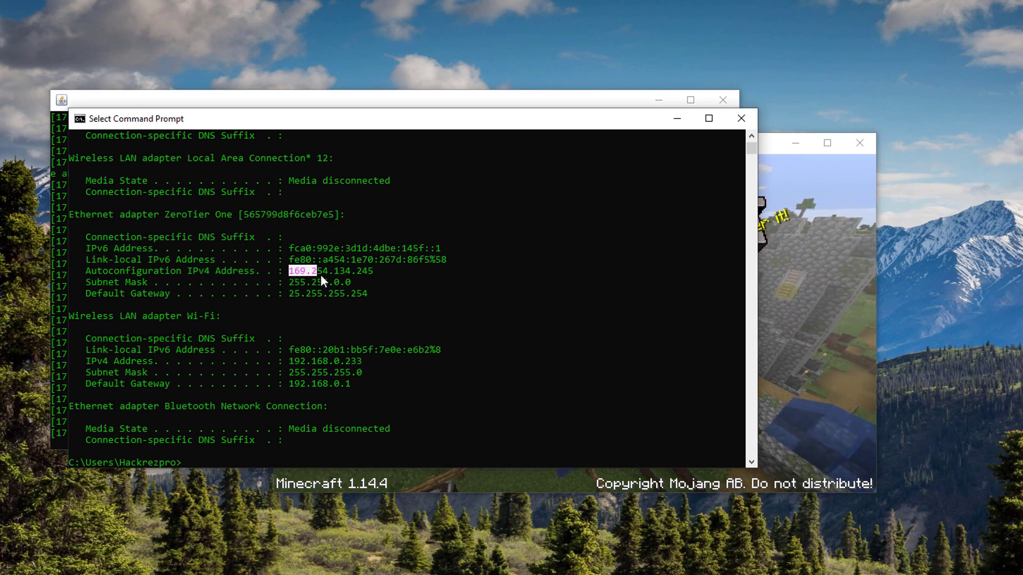
pyautogui.click(409, 282)
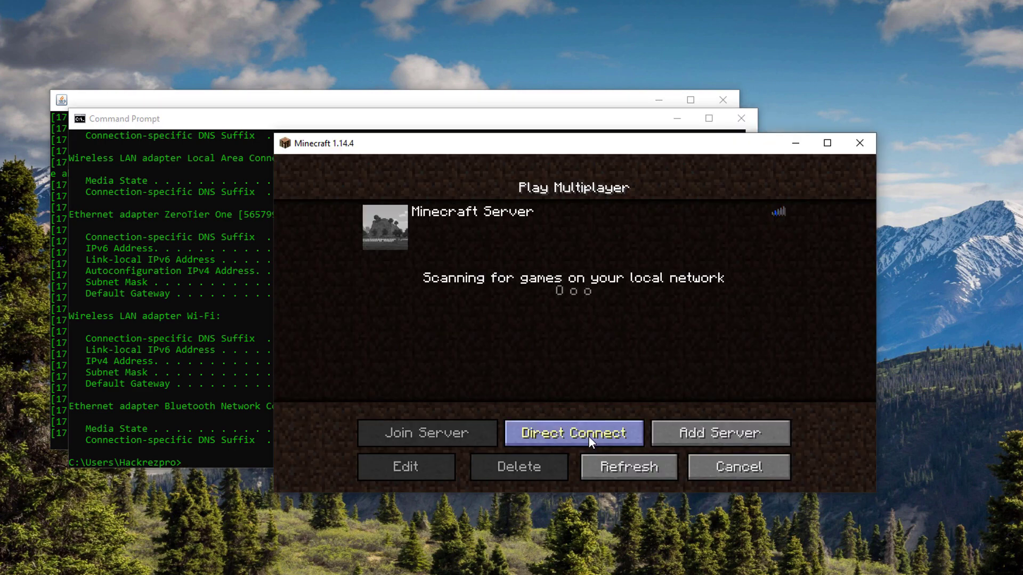
# - Direct Connect to server address 169.254.134.245:25565 and join the game world
pyautogui.click(576, 433)
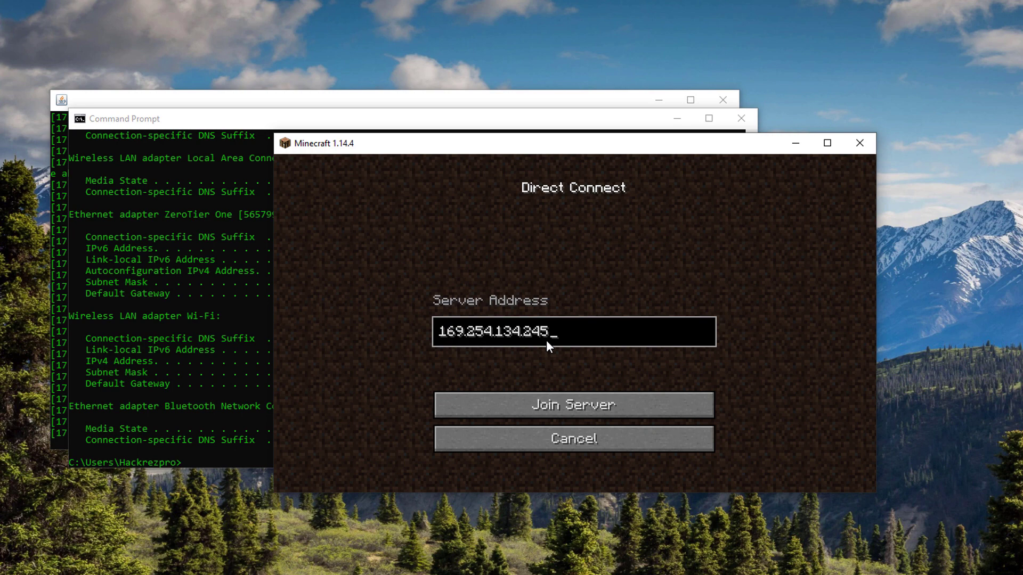
pyautogui.write(':')
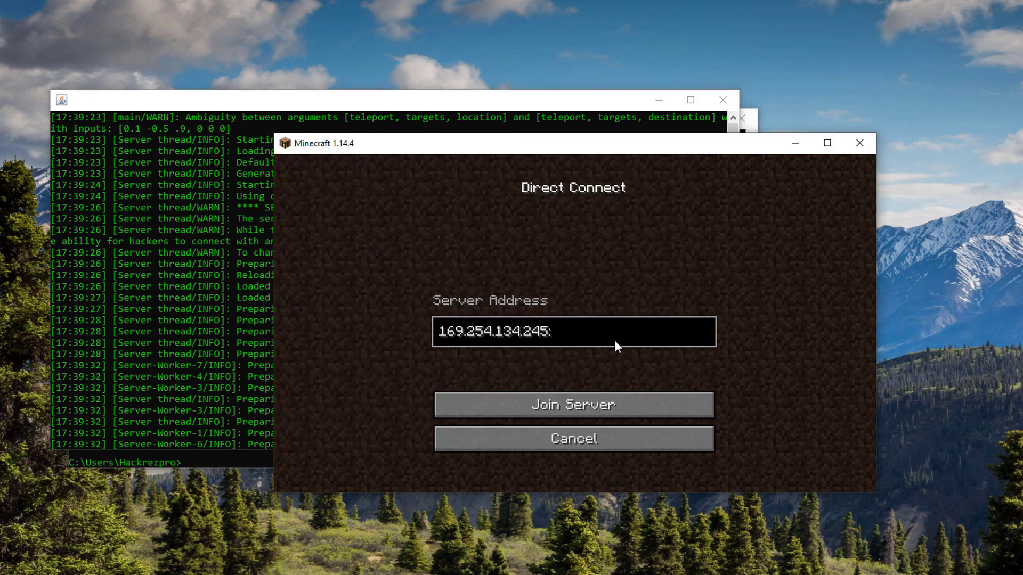
pyautogui.write('25565')
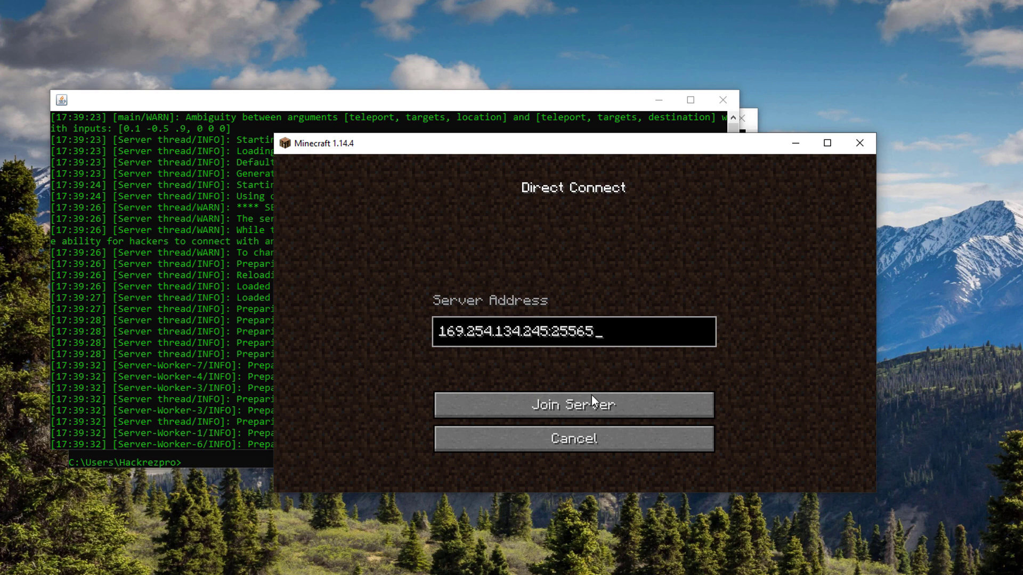
pyautogui.moveTo(597, 415)
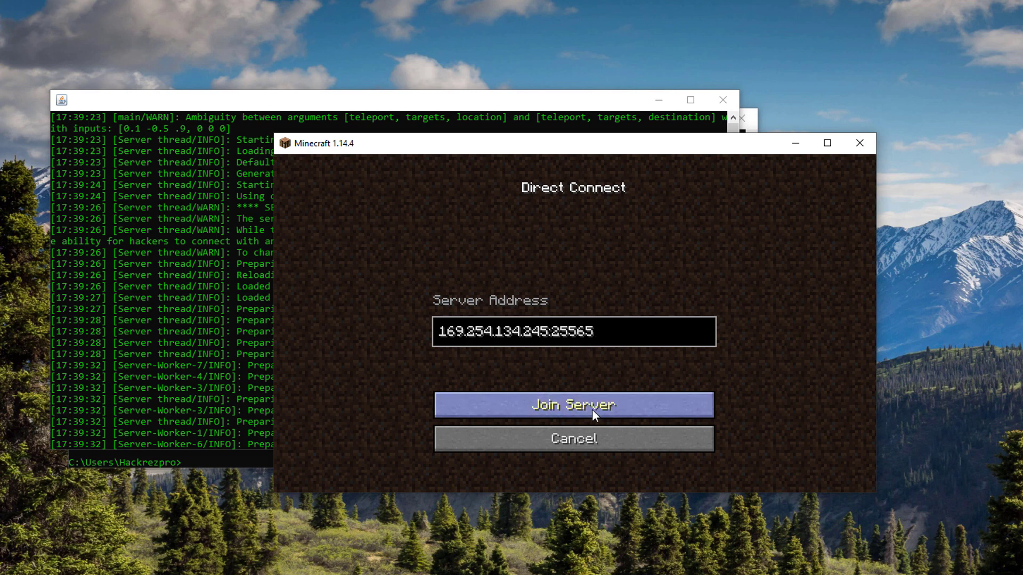
pyautogui.click(573, 405)
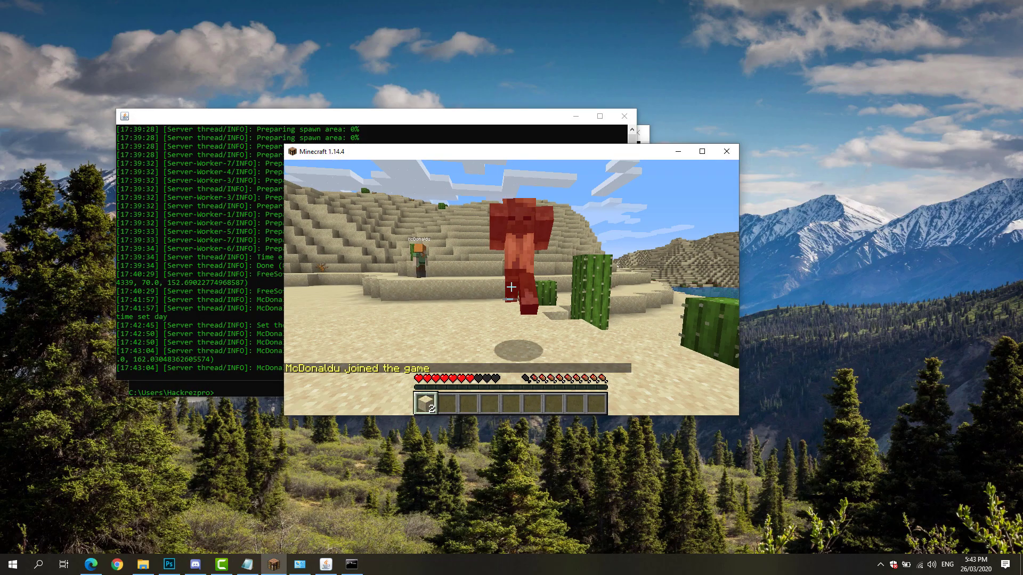